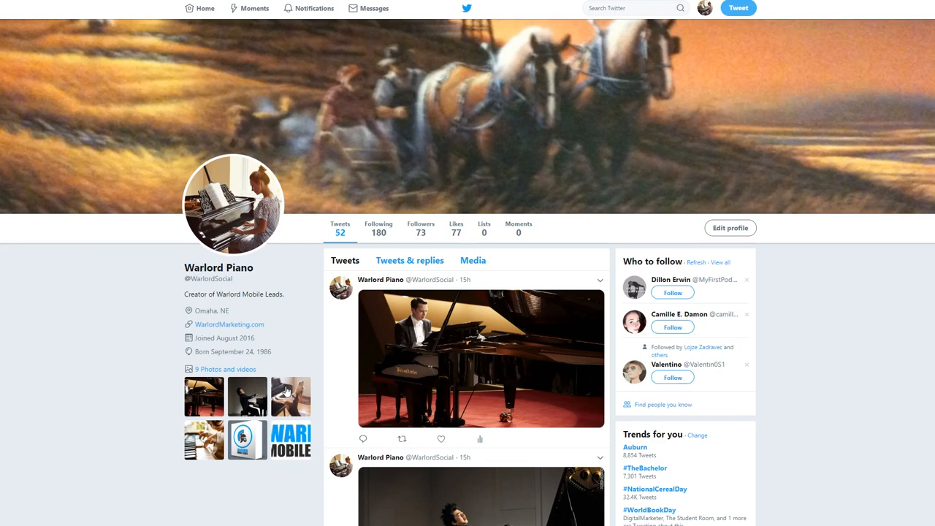
{"action": "mouse_move", "coordinate": [287, 391]}
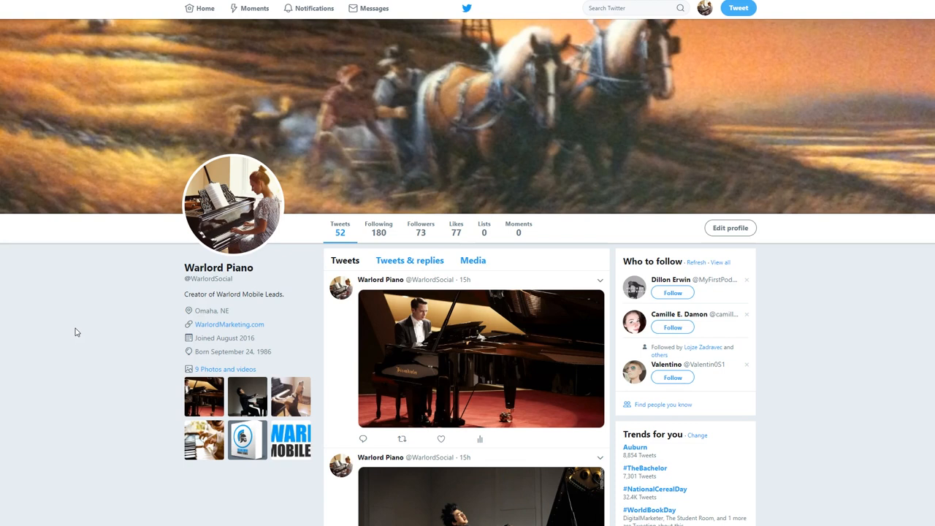
{"action": "mouse_move", "coordinate": [66, 334]}
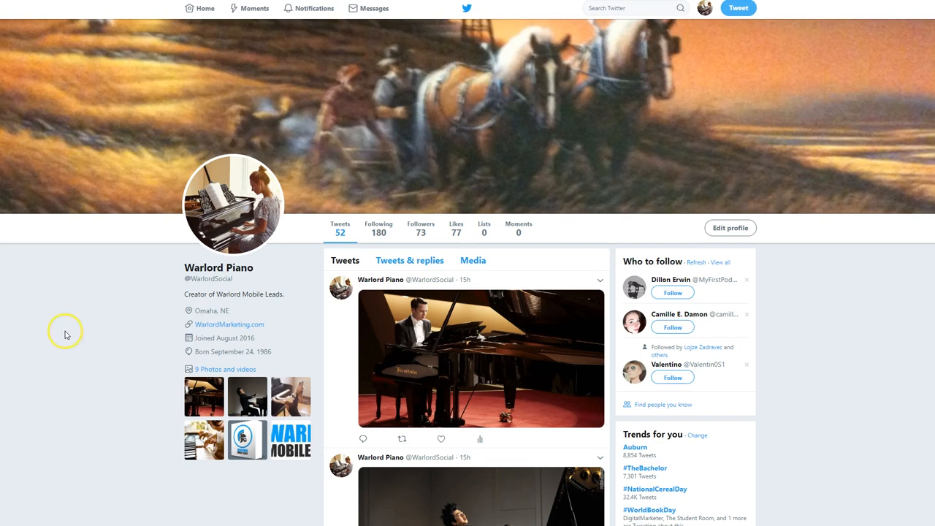
{"action": "mouse_move", "coordinate": [38, 491]}
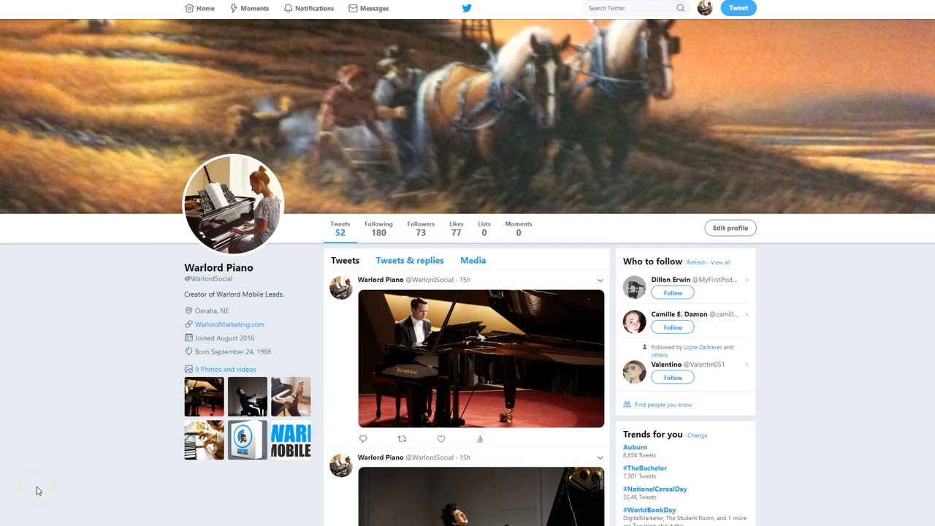
{"action": "mouse_move", "coordinate": [38, 490]}
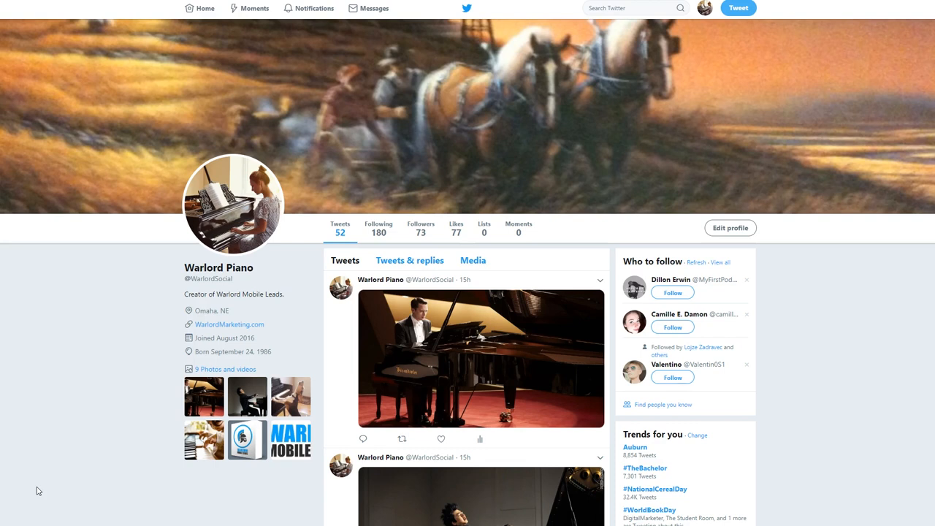
{"action": "mouse_move", "coordinate": [853, 356]}
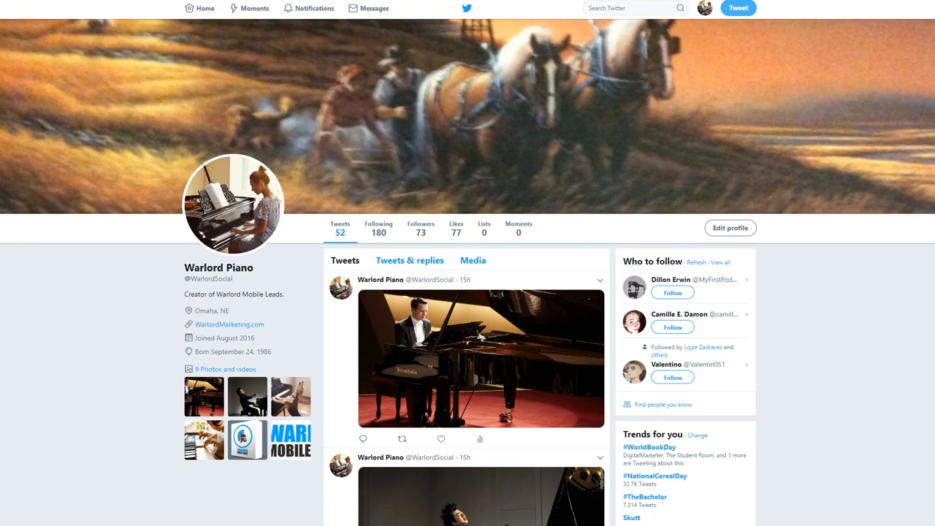
{"action": "mouse_move", "coordinate": [45, 486]}
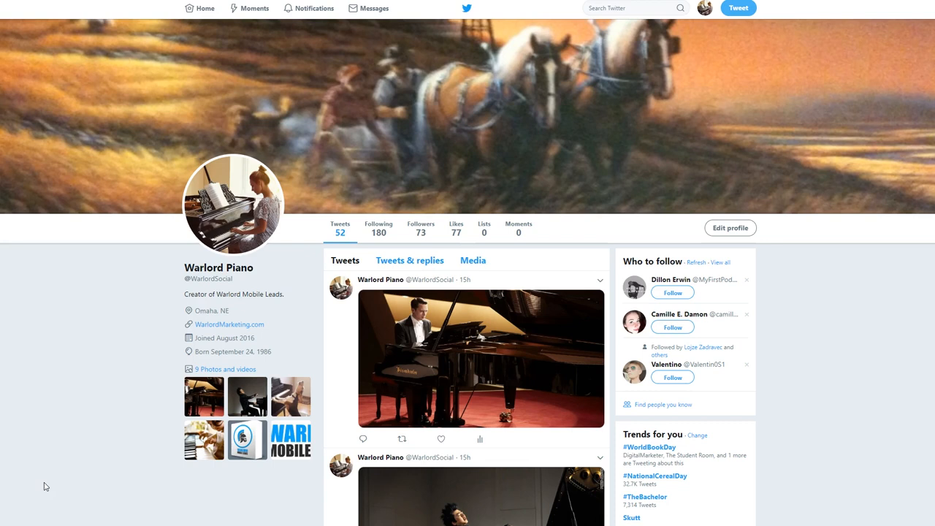
{"action": "mouse_move", "coordinate": [52, 440]}
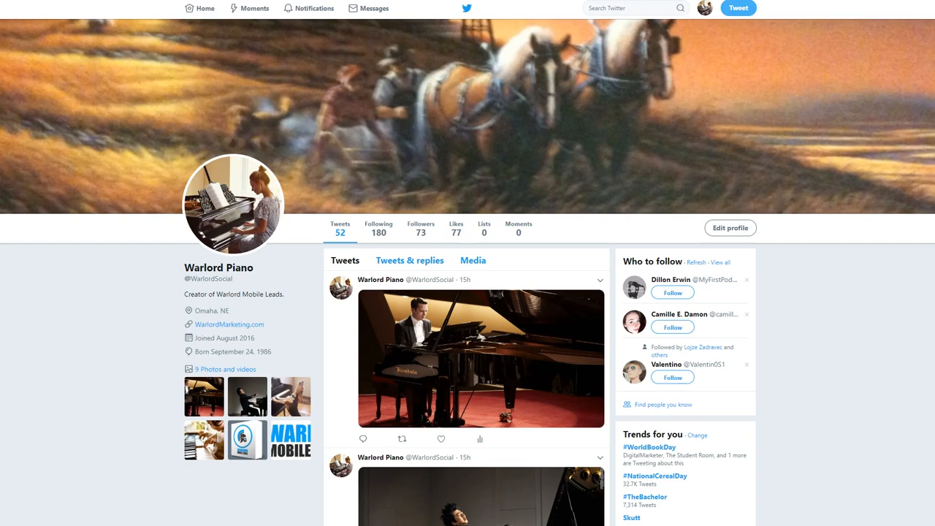
{"action": "scroll", "scroll_direction": "down", "scroll_amount": 3}
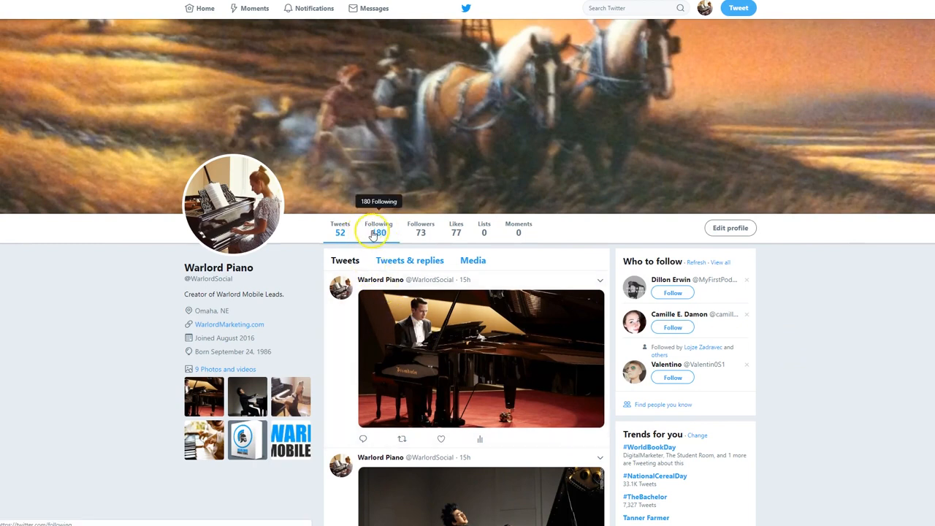
{"action": "mouse_move", "coordinate": [456, 229]}
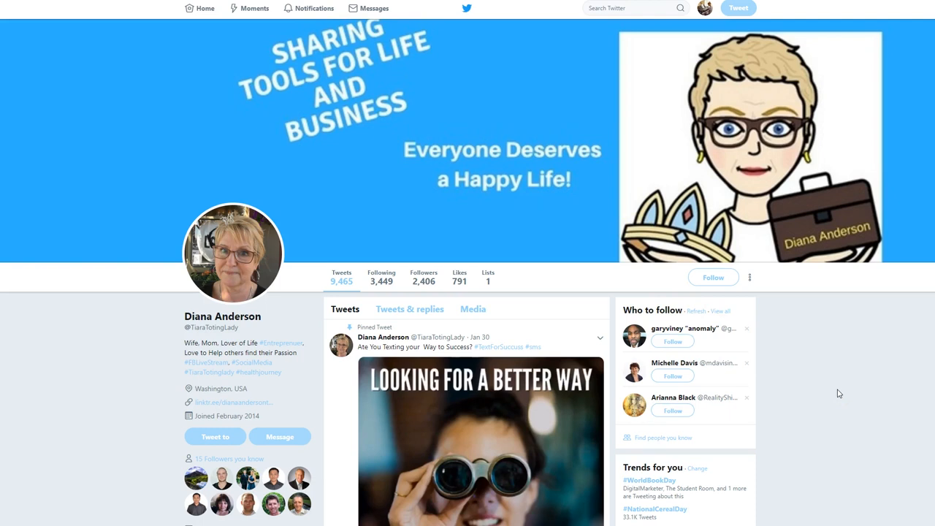
{"action": "scroll", "scroll_direction": "down", "scroll_amount": 3}
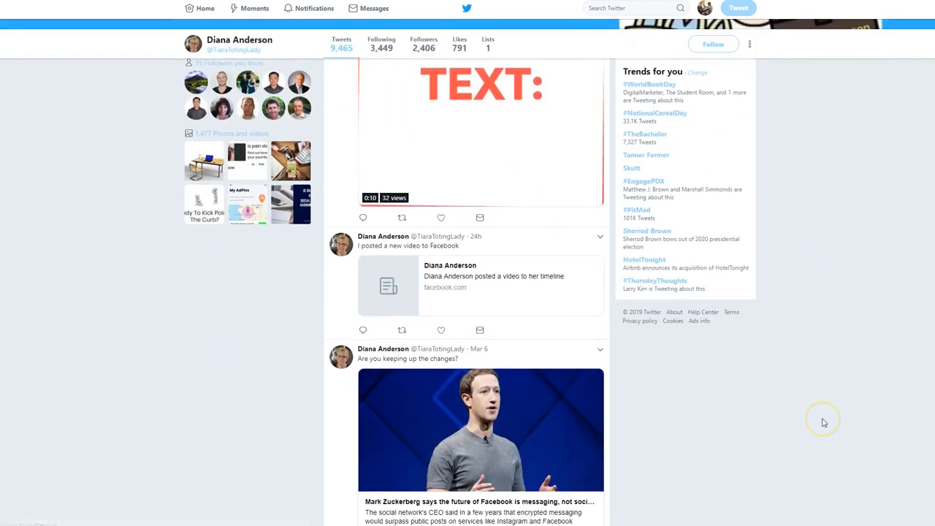
{"action": "scroll", "scroll_direction": "down", "scroll_amount": 3}
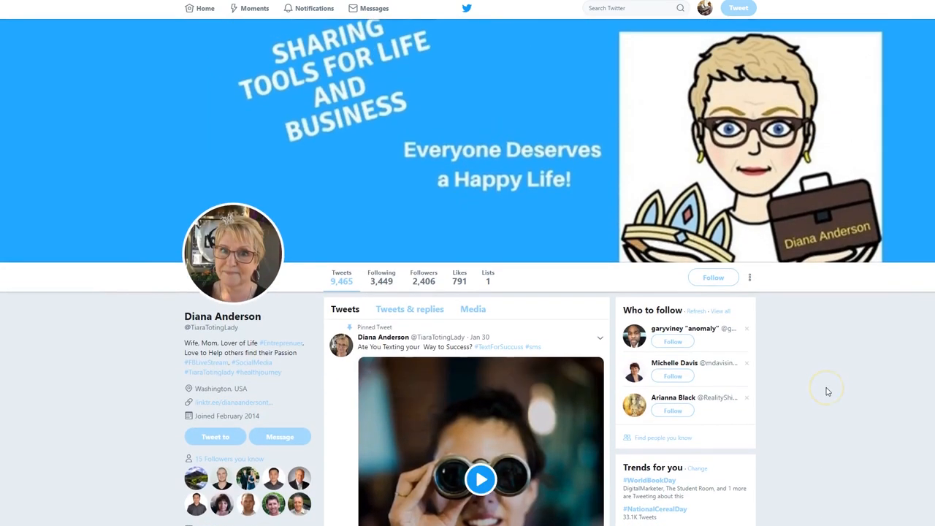
{"action": "mouse_move", "coordinate": [827, 391]}
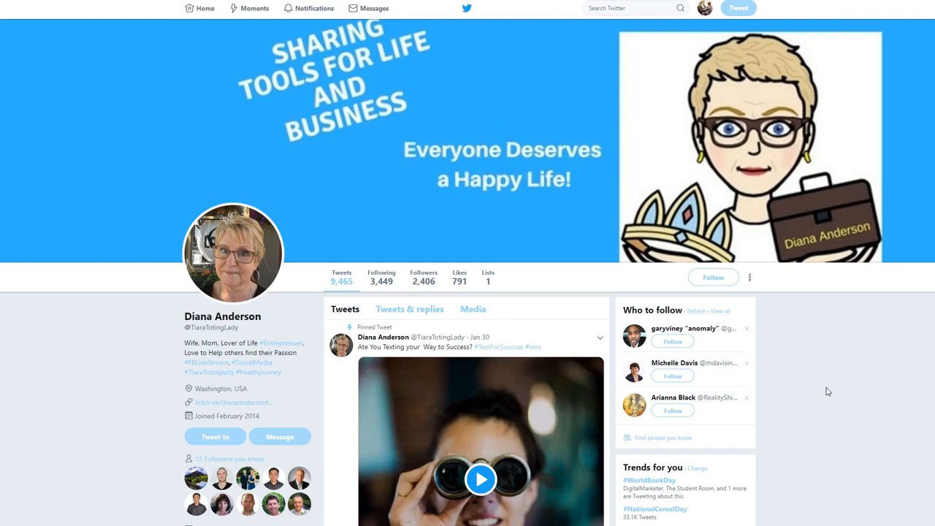
{"action": "mouse_move", "coordinate": [380, 170]}
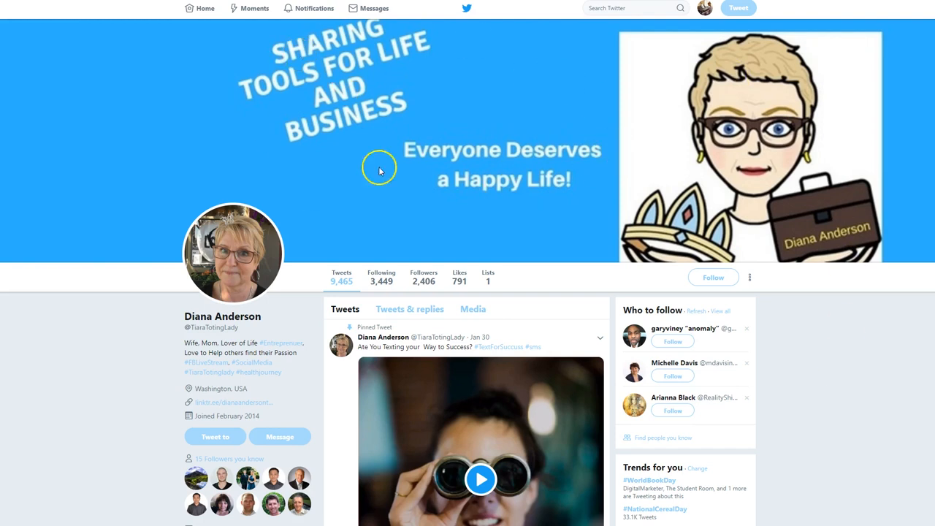
{"action": "mouse_move", "coordinate": [637, 128]}
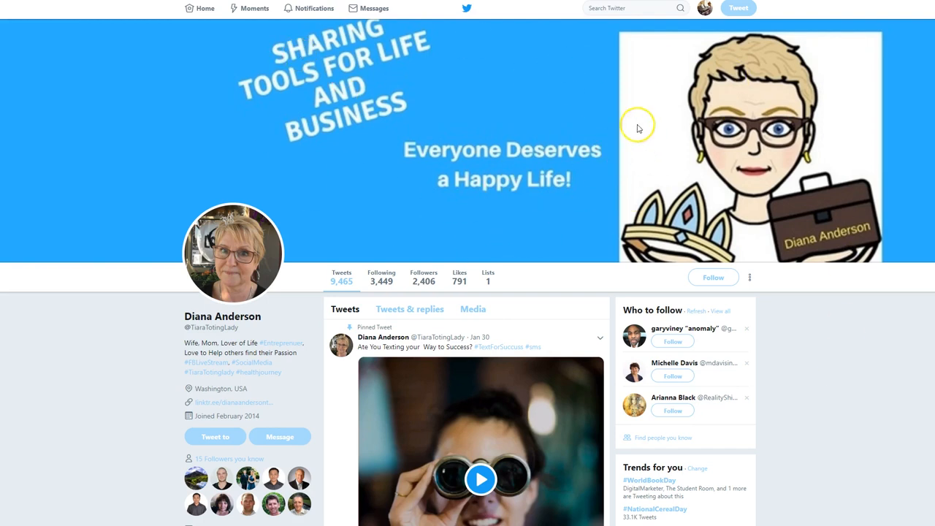
{"action": "mouse_move", "coordinate": [392, 15]}
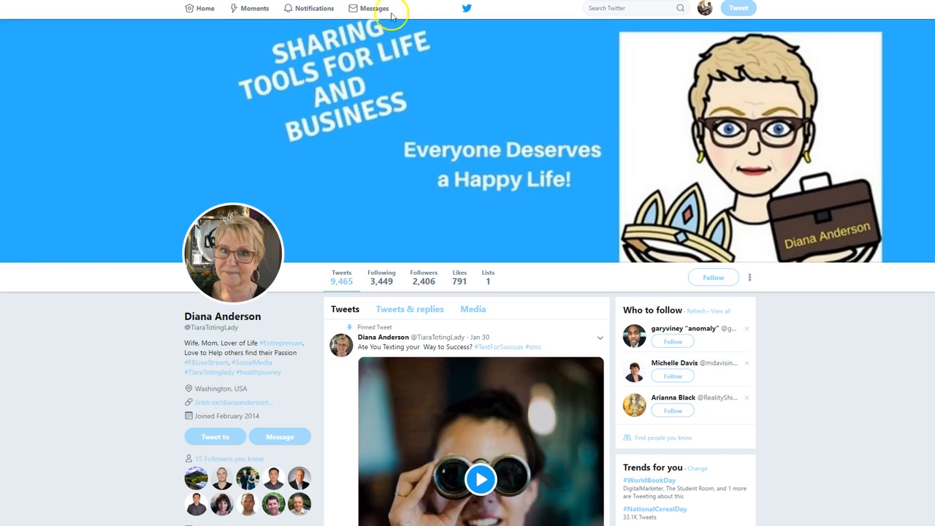
{"action": "scroll", "scroll_direction": "down", "scroll_amount": 3}
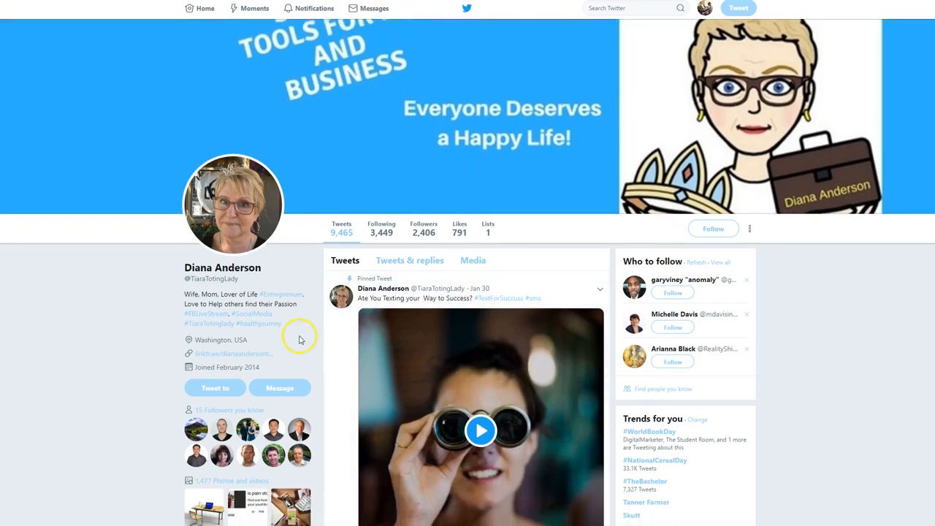
{"action": "scroll", "scroll_direction": "down", "scroll_amount": 3}
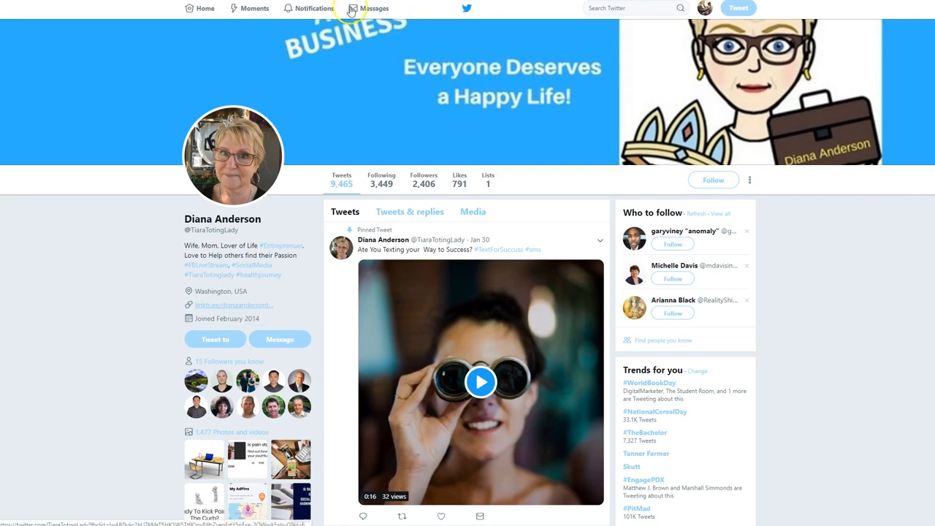
{"action": "left_click", "coordinate": [234, 306]}
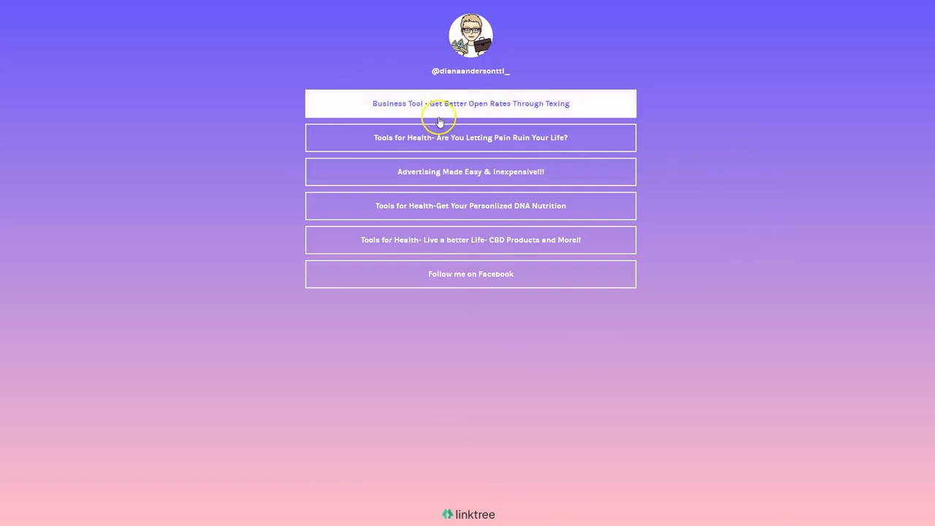
{"action": "left_click", "coordinate": [470, 102]}
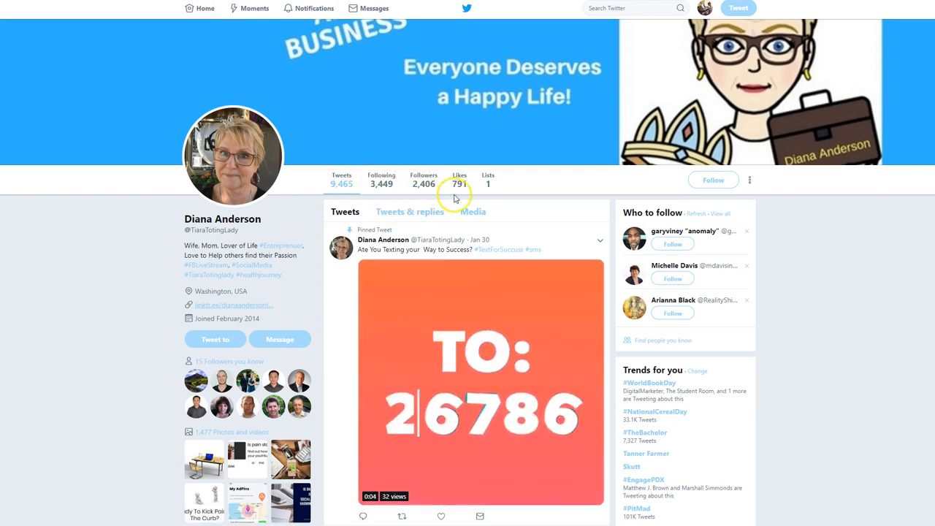
{"action": "scroll", "scroll_direction": "down", "scroll_amount": 3}
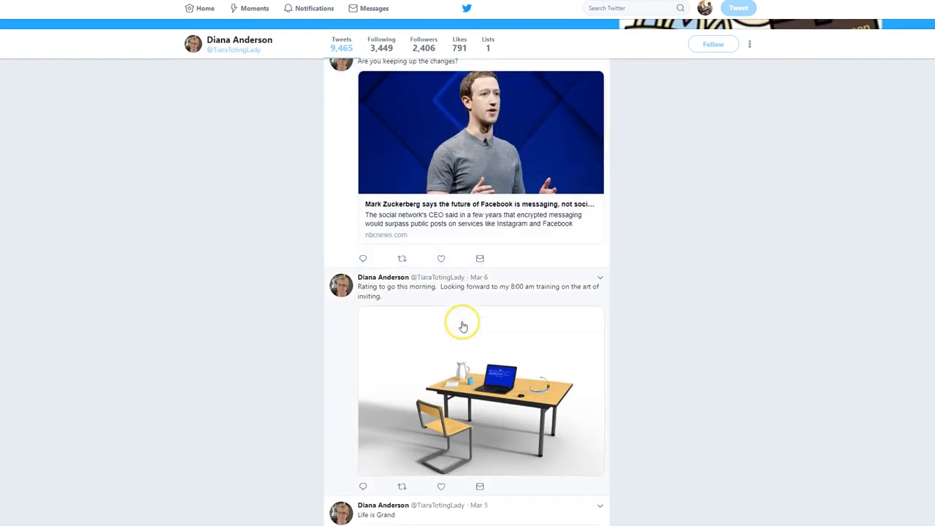
{"action": "scroll", "scroll_direction": "down", "scroll_amount": 3}
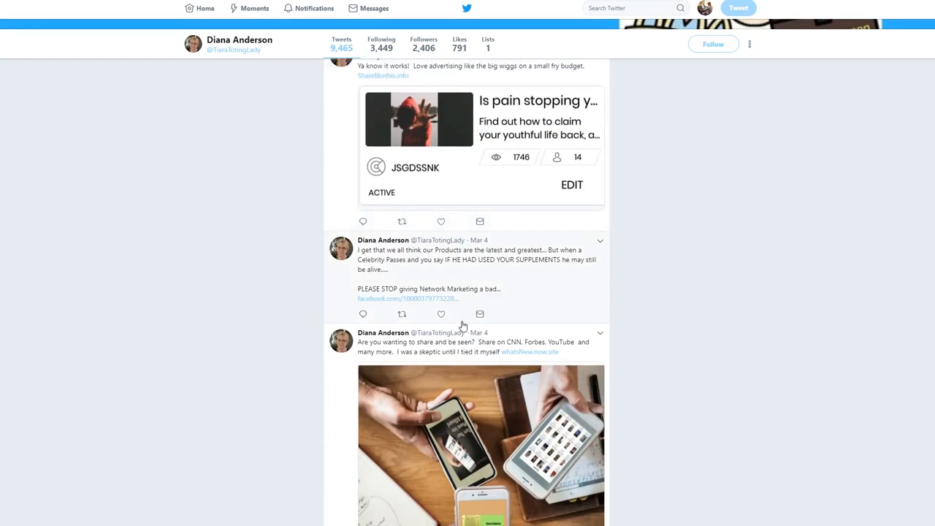
{"action": "scroll", "scroll_direction": "down", "scroll_amount": 3}
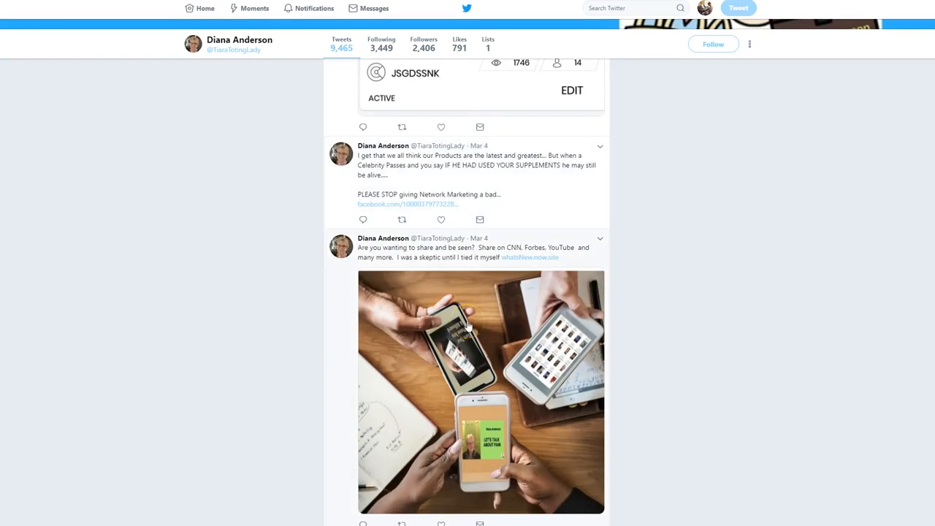
{"action": "scroll", "scroll_direction": "down", "scroll_amount": 3}
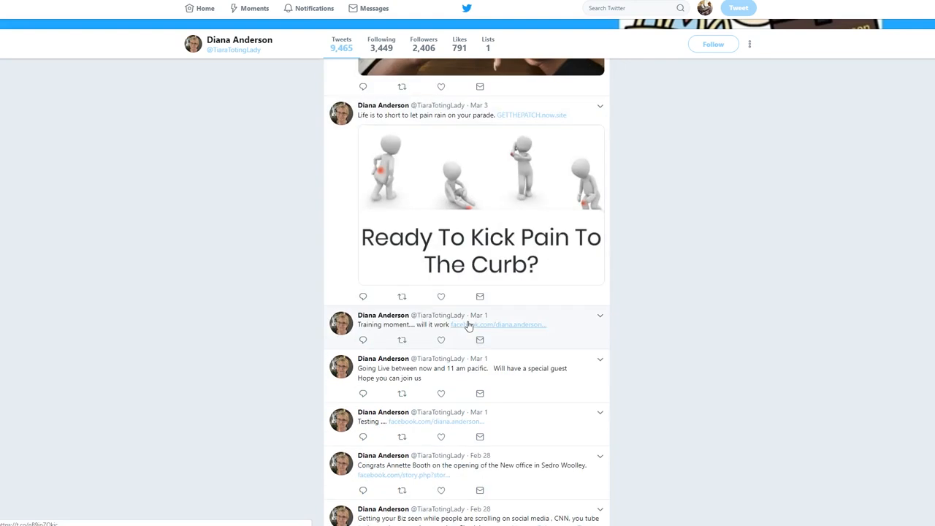
{"action": "scroll", "scroll_direction": "down", "scroll_amount": 3}
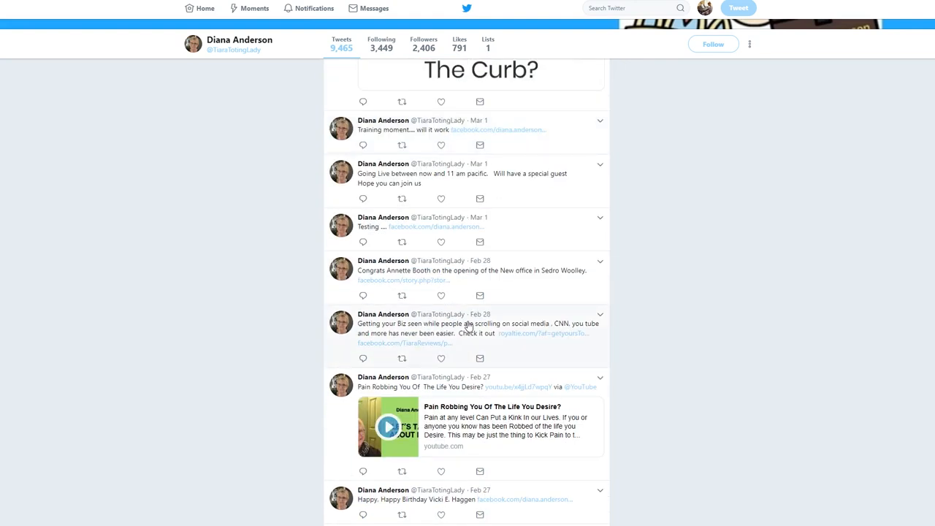
{"action": "scroll", "scroll_direction": "down", "scroll_amount": 3}
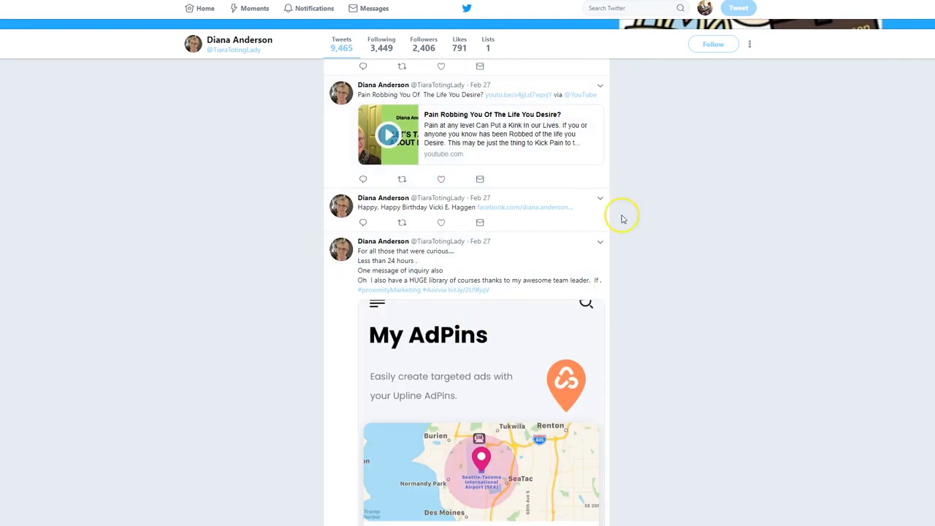
{"action": "scroll", "scroll_direction": "down", "scroll_amount": 3}
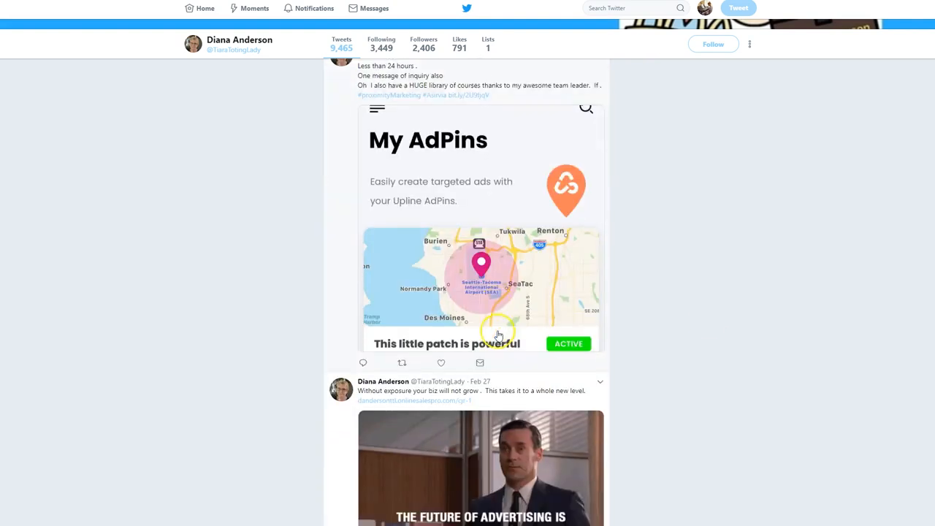
{"action": "scroll", "scroll_direction": "down", "scroll_amount": 3}
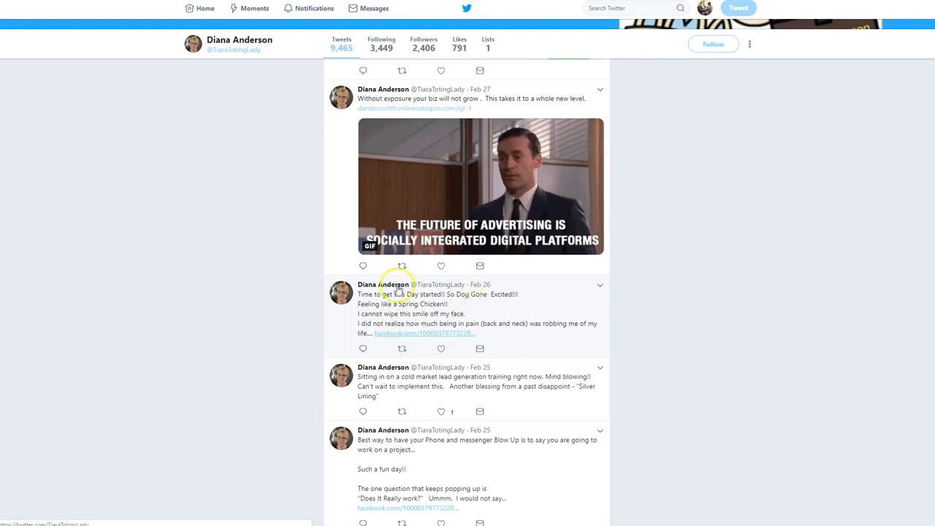
{"action": "scroll", "scroll_direction": "down", "scroll_amount": 3}
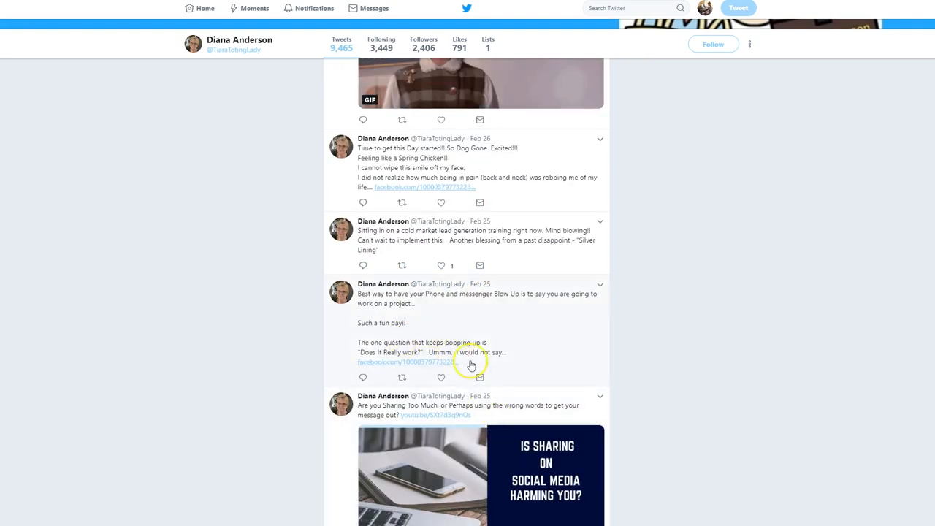
{"action": "scroll", "scroll_direction": "down", "scroll_amount": 3}
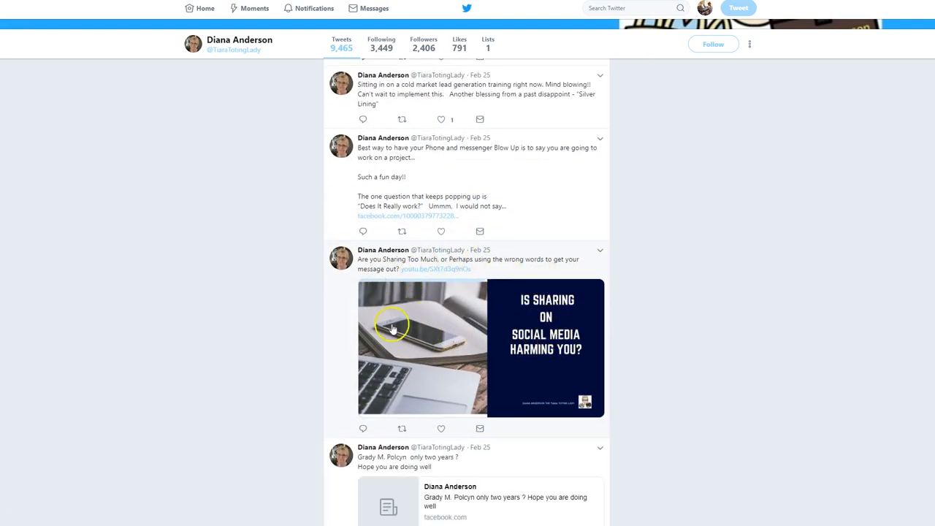
{"action": "scroll", "scroll_direction": "down", "scroll_amount": 3}
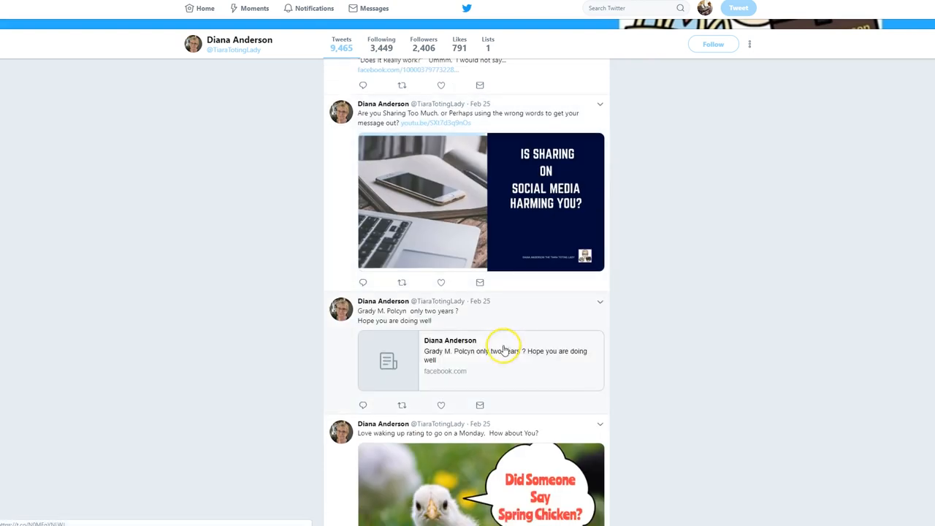
{"action": "scroll", "scroll_direction": "down", "scroll_amount": 3}
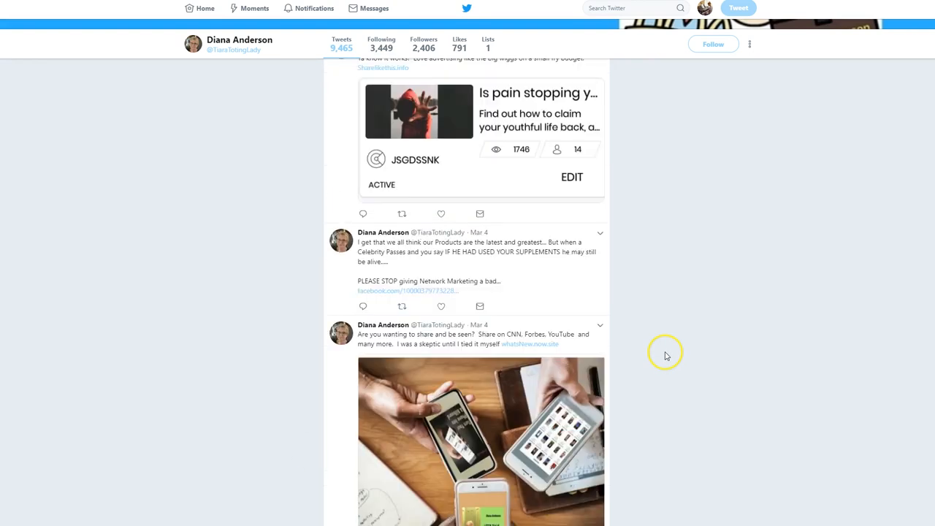
{"action": "scroll", "scroll_direction": "down", "scroll_amount": 3}
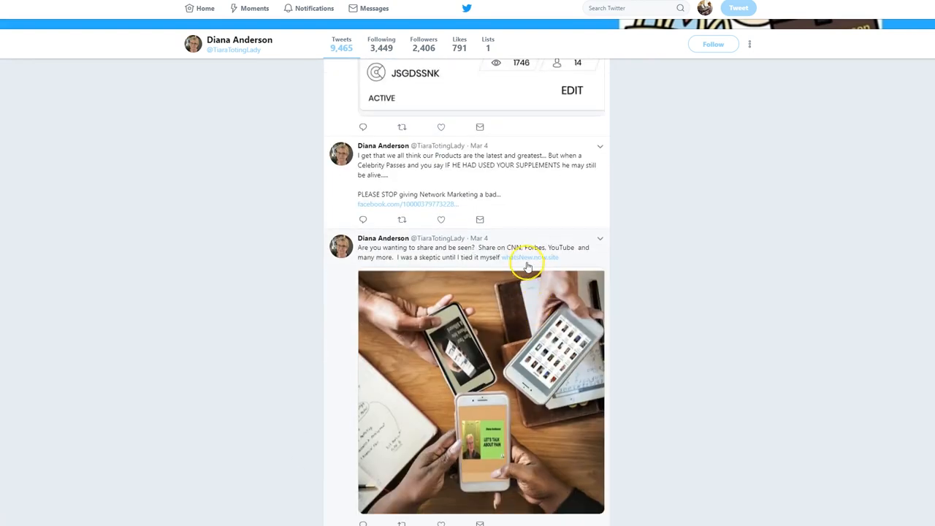
{"action": "left_click", "coordinate": [529, 257]}
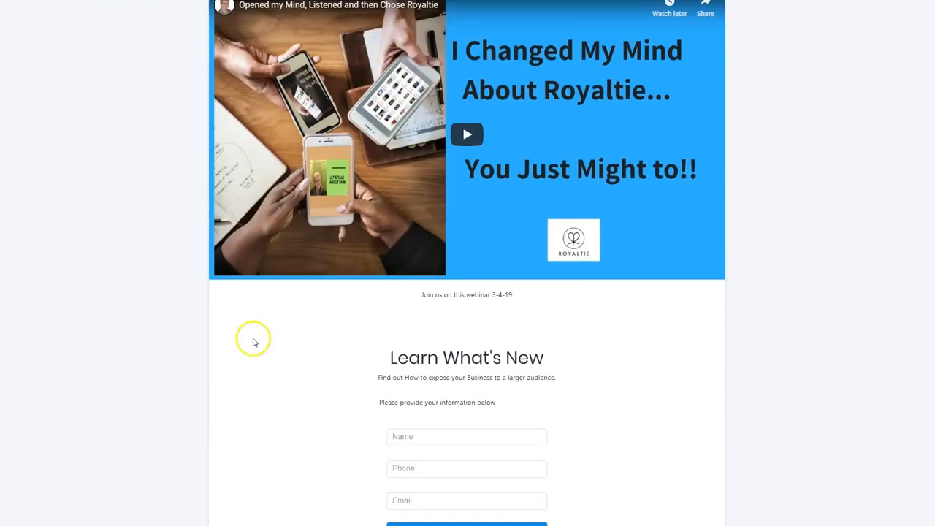
{"action": "scroll", "scroll_direction": "down", "scroll_amount": 3}
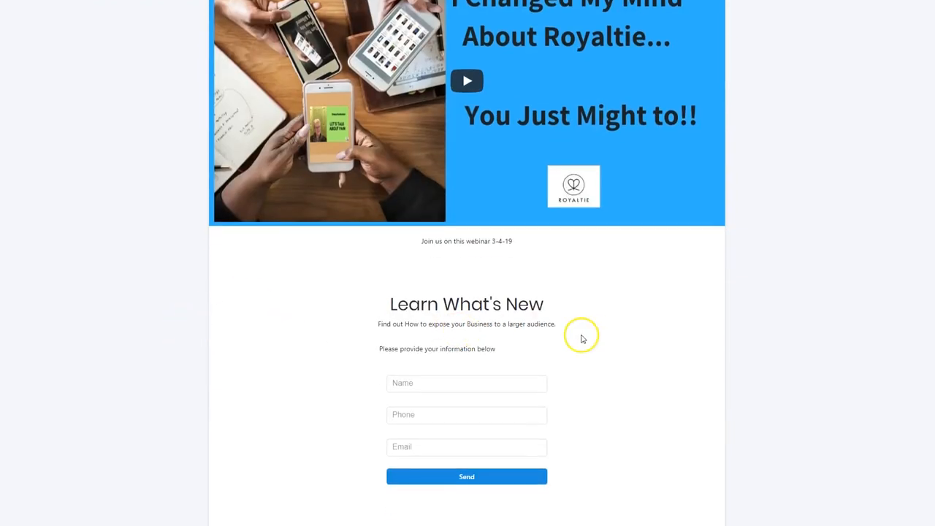
{"action": "double_click", "coordinate": [479, 241]}
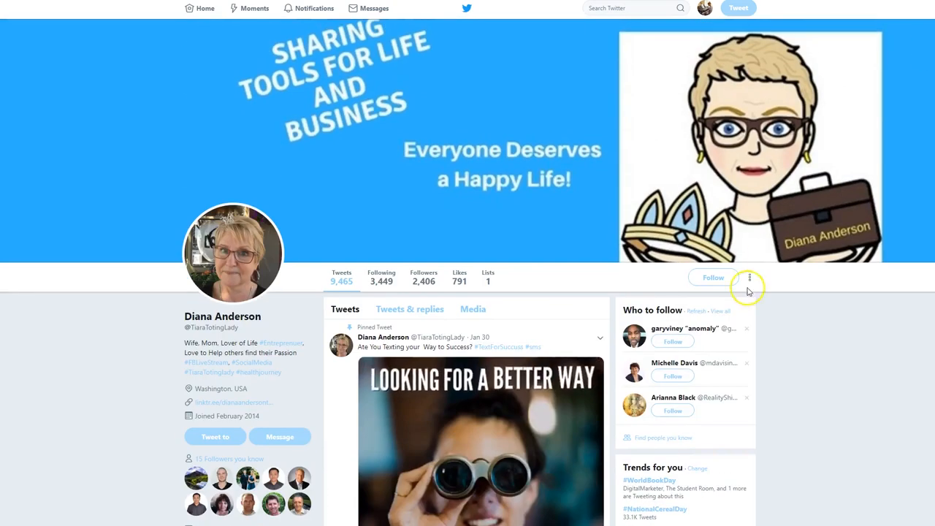
{"action": "scroll", "scroll_direction": "down", "scroll_amount": 3}
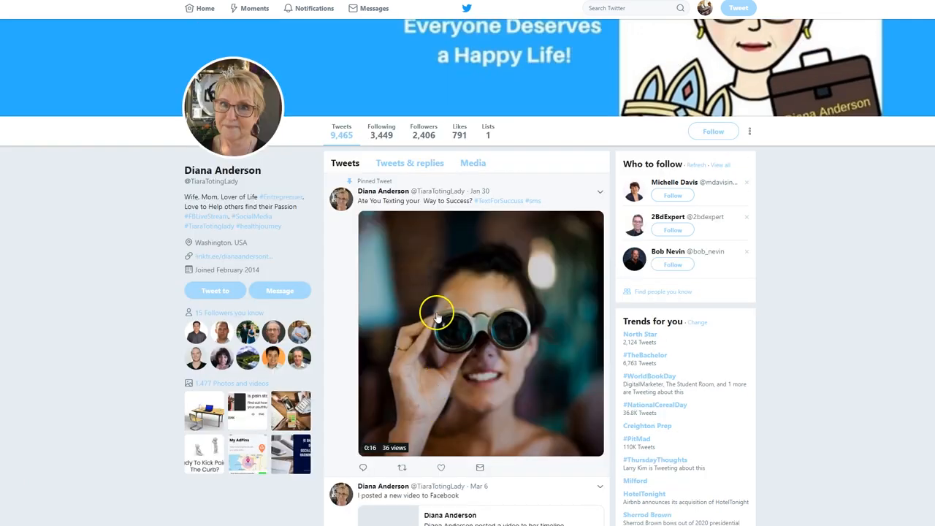
{"action": "mouse_move", "coordinate": [112, 140]}
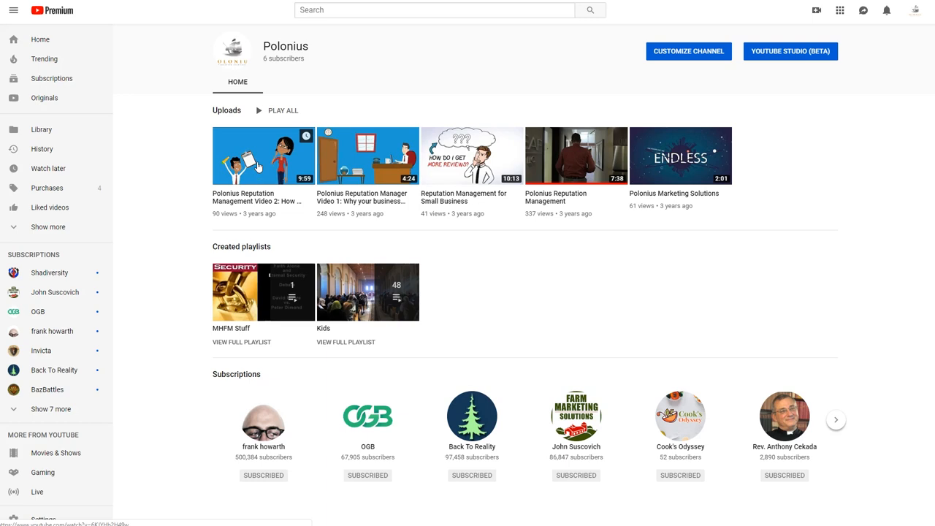
{"action": "mouse_move", "coordinate": [163, 333]}
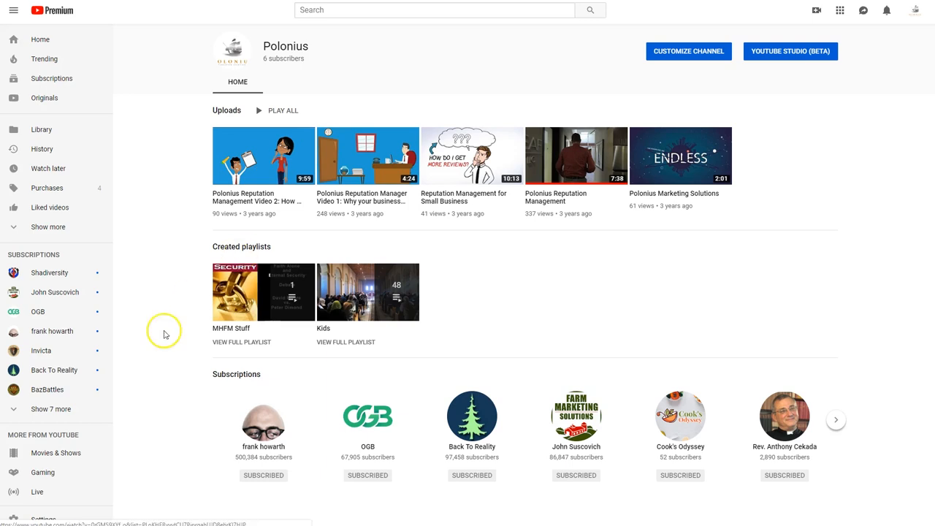
Step: Open the Polonius Reputation Management video and its Studio analytics (950 watch minutes, 337 views)
{"action": "left_click", "coordinate": [576, 155]}
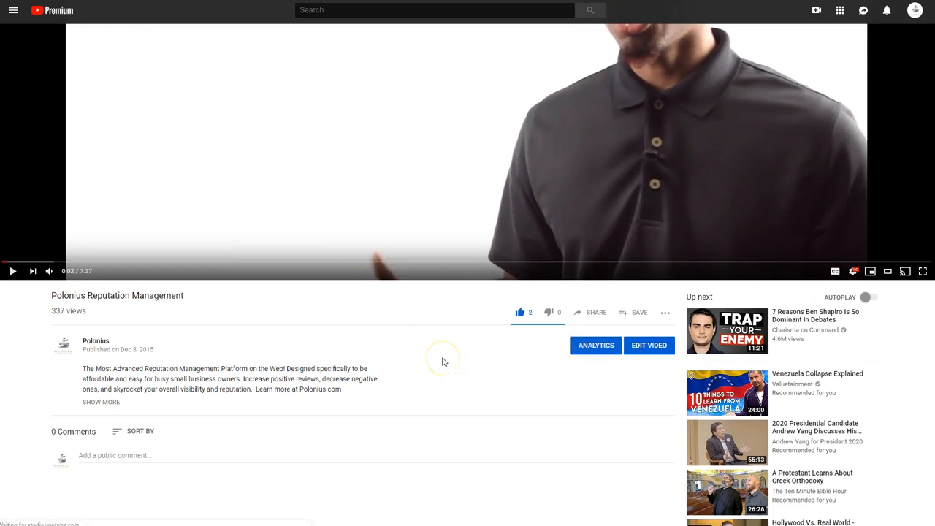
{"action": "left_click", "coordinate": [597, 345]}
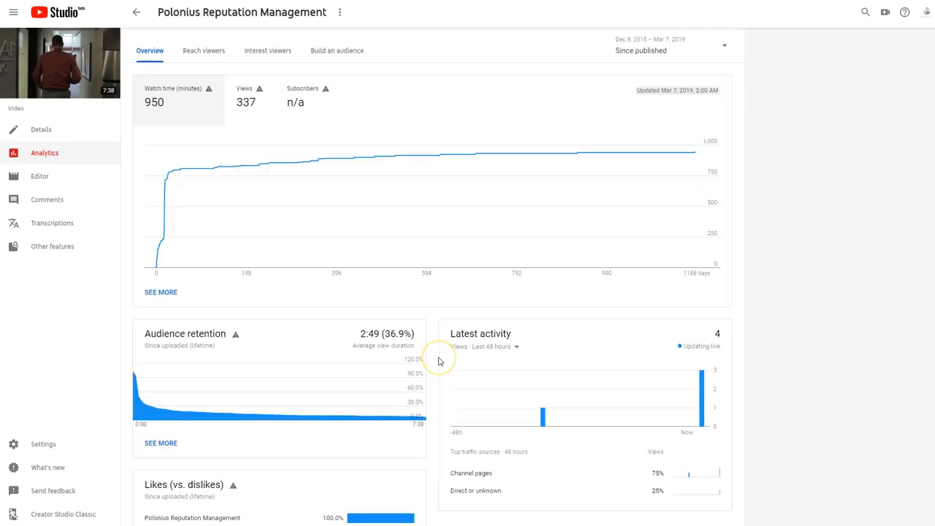
{"action": "scroll", "scroll_direction": "down", "scroll_amount": 3}
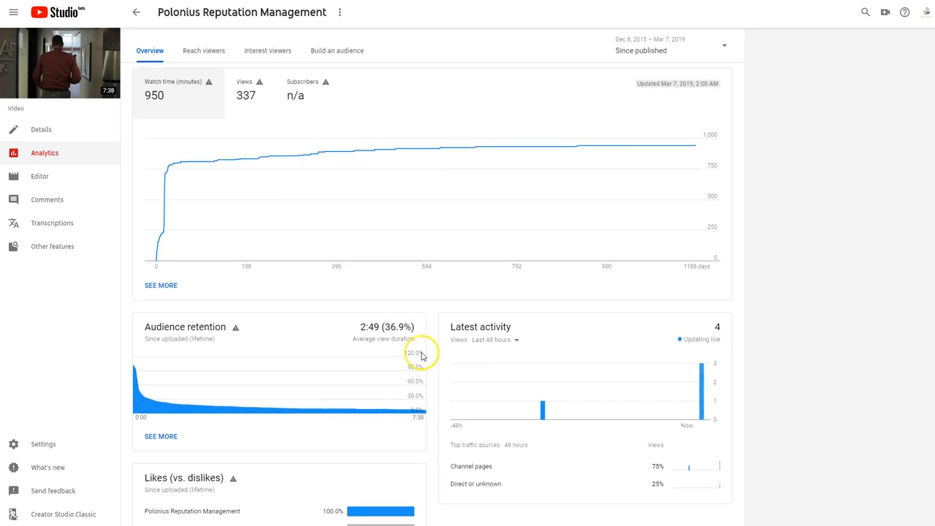
{"action": "left_click", "coordinate": [47, 199]}
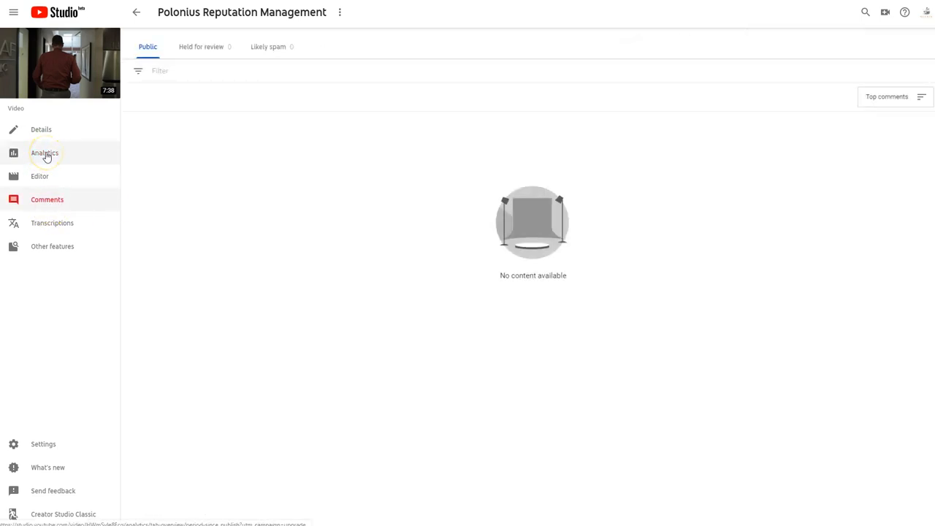
{"action": "left_click", "coordinate": [44, 153]}
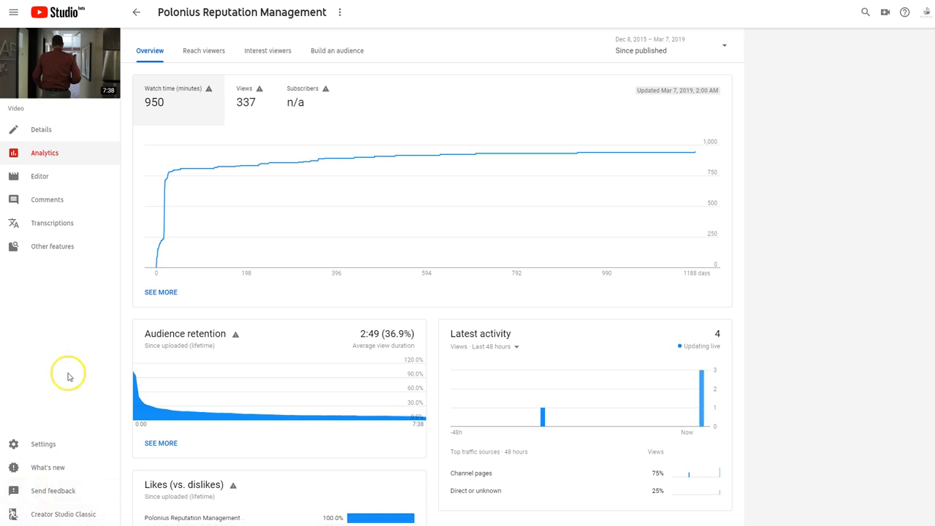
{"action": "mouse_move", "coordinate": [70, 377]}
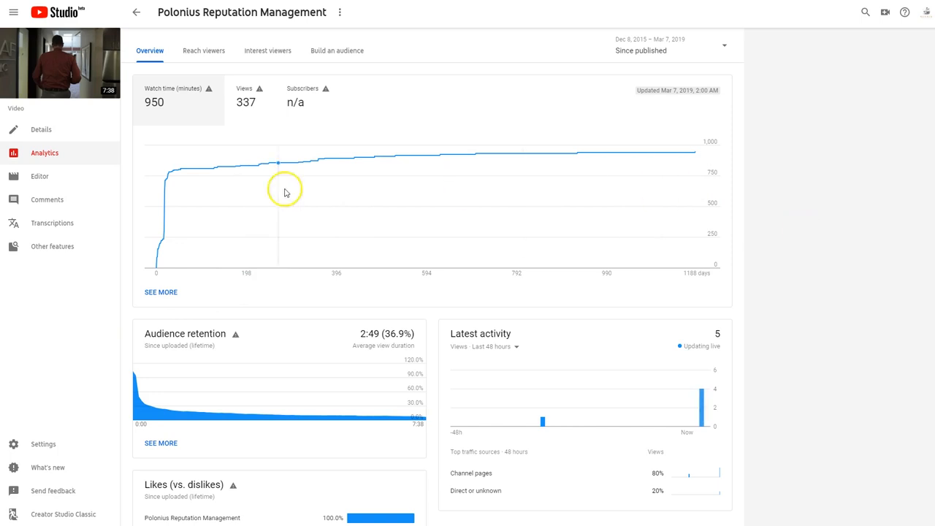
{"action": "mouse_move", "coordinate": [345, 159]}
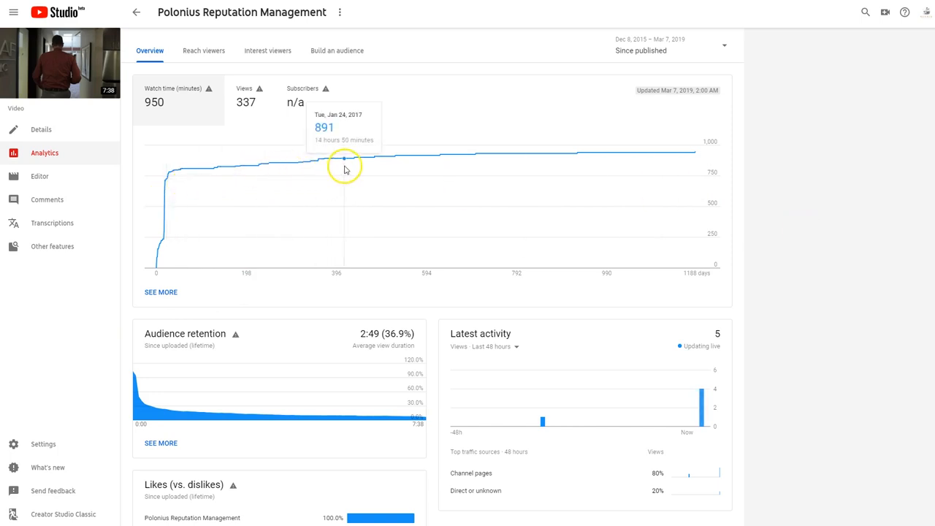
{"action": "mouse_move", "coordinate": [222, 96]}
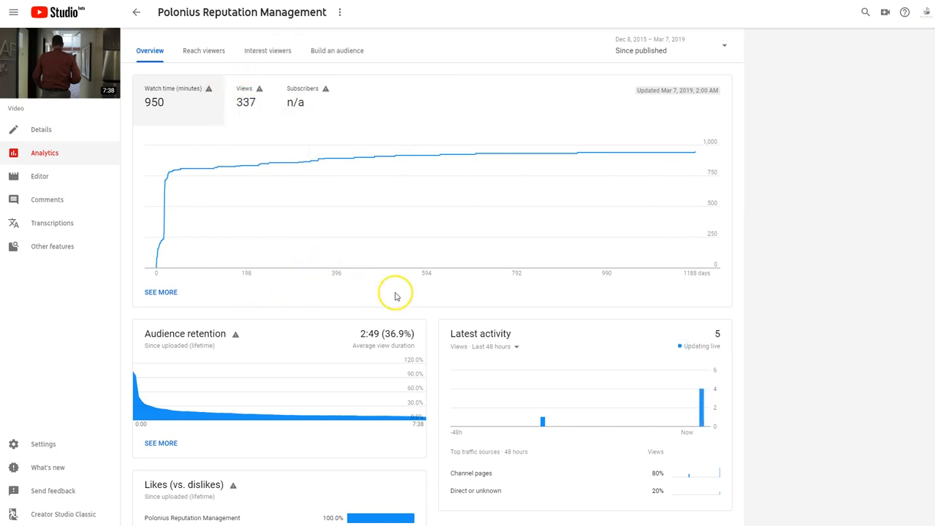
{"action": "scroll", "scroll_direction": "down", "scroll_amount": 3}
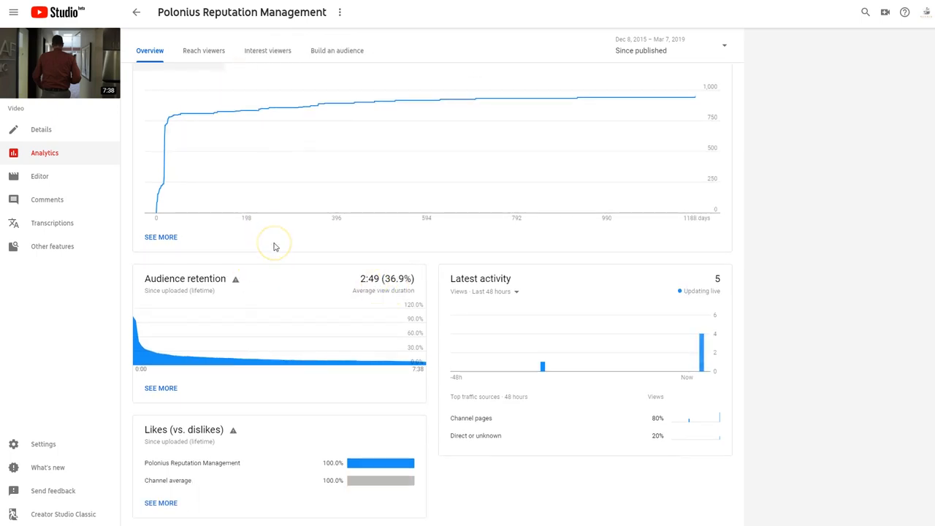
{"action": "mouse_move", "coordinate": [192, 301]}
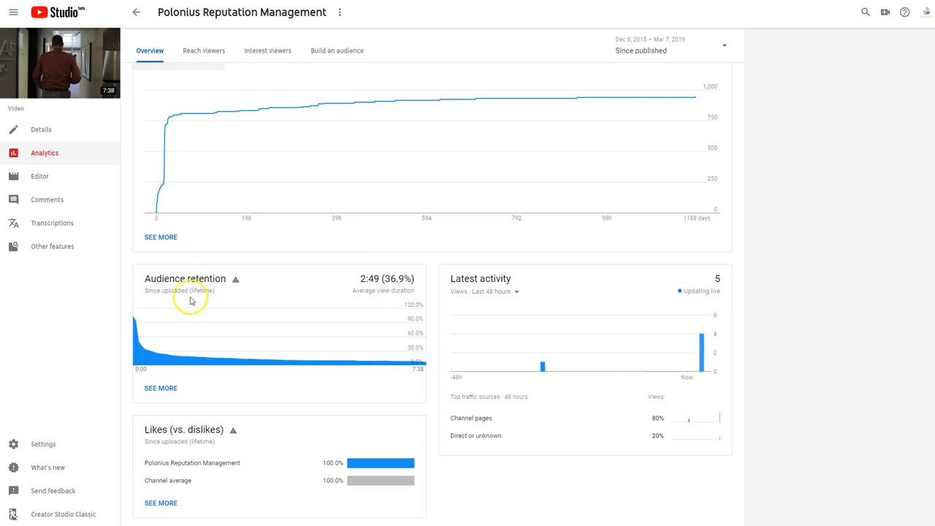
{"action": "mouse_move", "coordinate": [135, 324]}
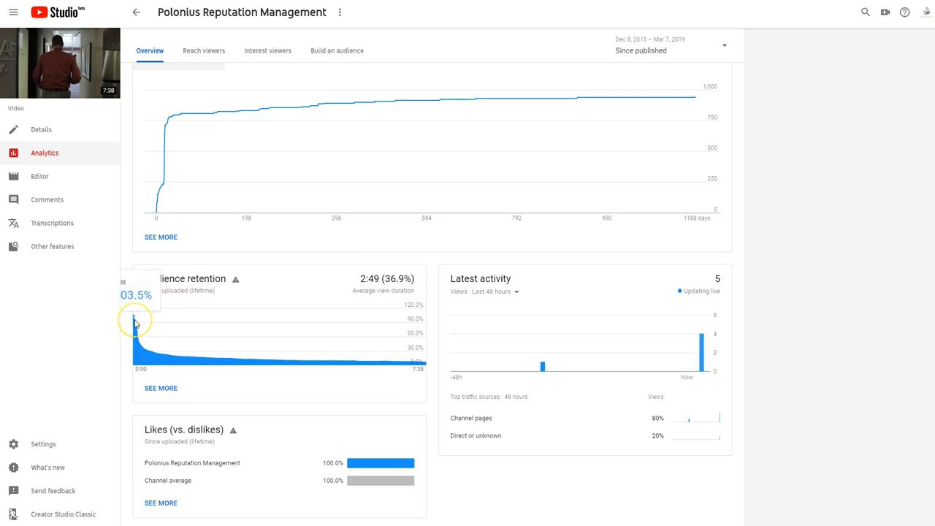
{"action": "mouse_move", "coordinate": [149, 329]}
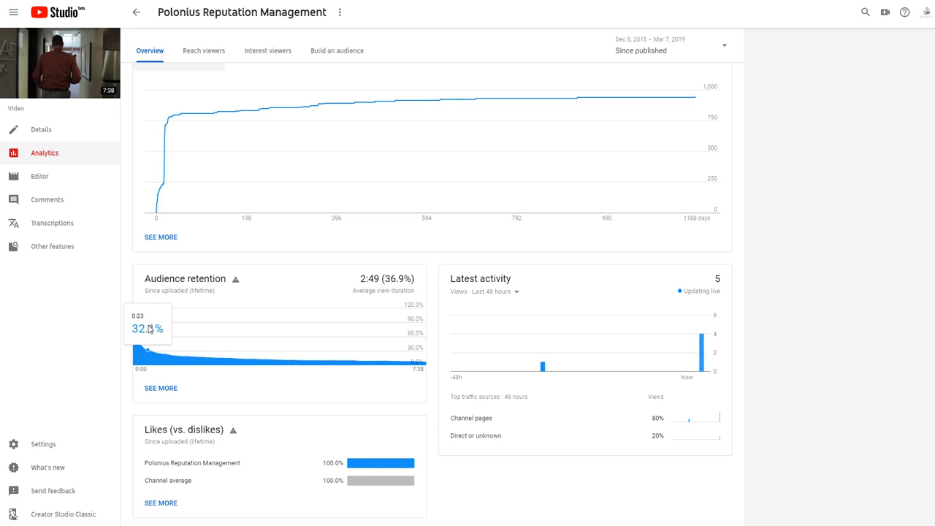
{"action": "mouse_move", "coordinate": [138, 339]}
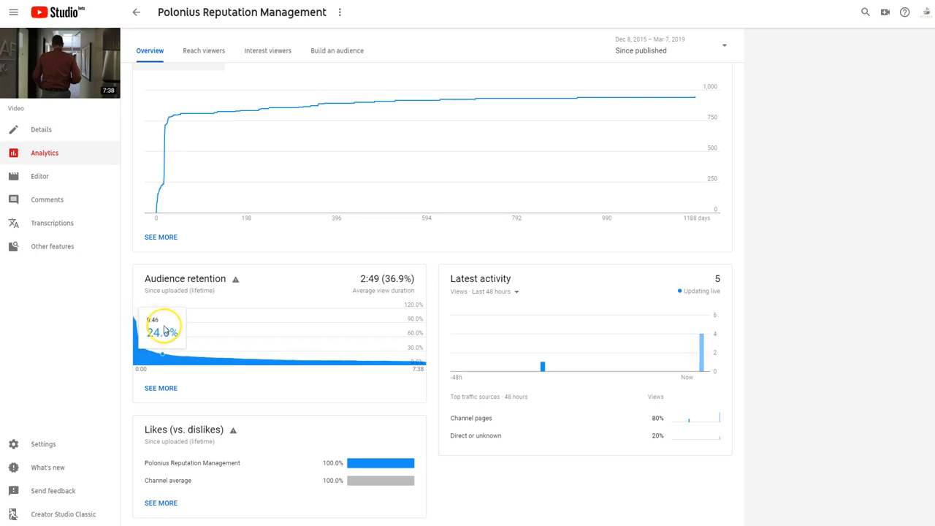
{"action": "mouse_move", "coordinate": [168, 334]}
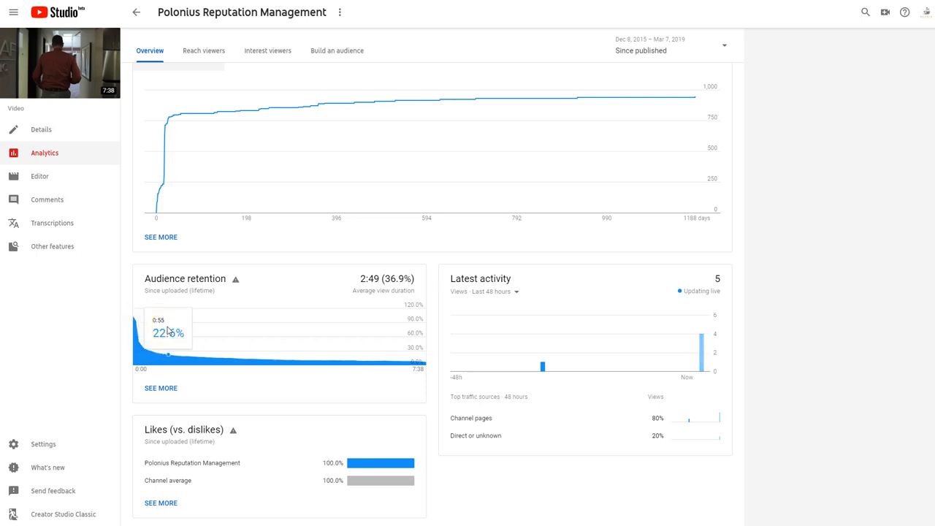
{"action": "mouse_move", "coordinate": [819, 328]}
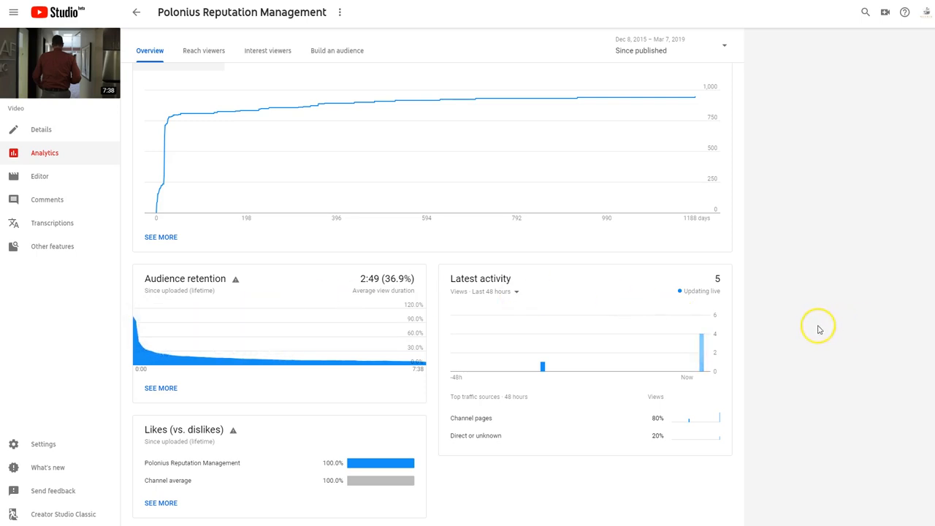
{"action": "mouse_move", "coordinate": [817, 330]}
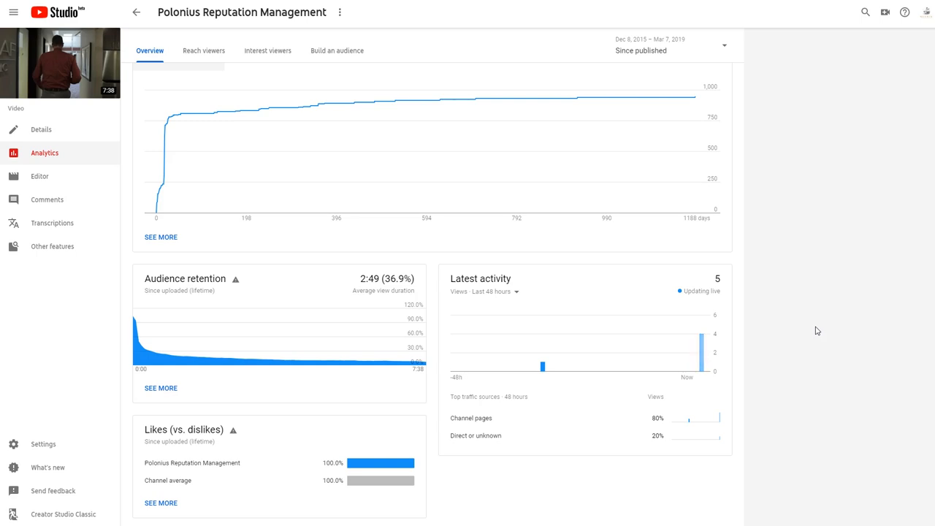
{"action": "mouse_move", "coordinate": [129, 329]}
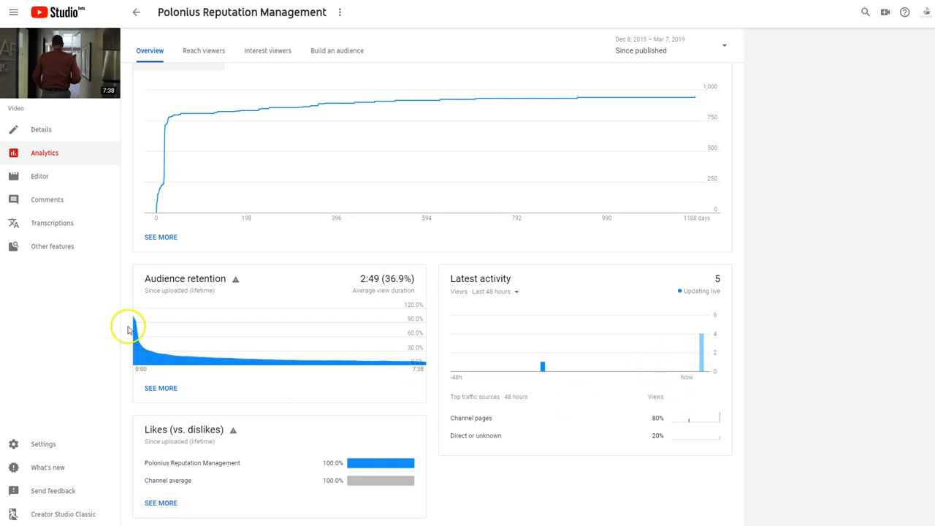
{"action": "mouse_move", "coordinate": [133, 302]}
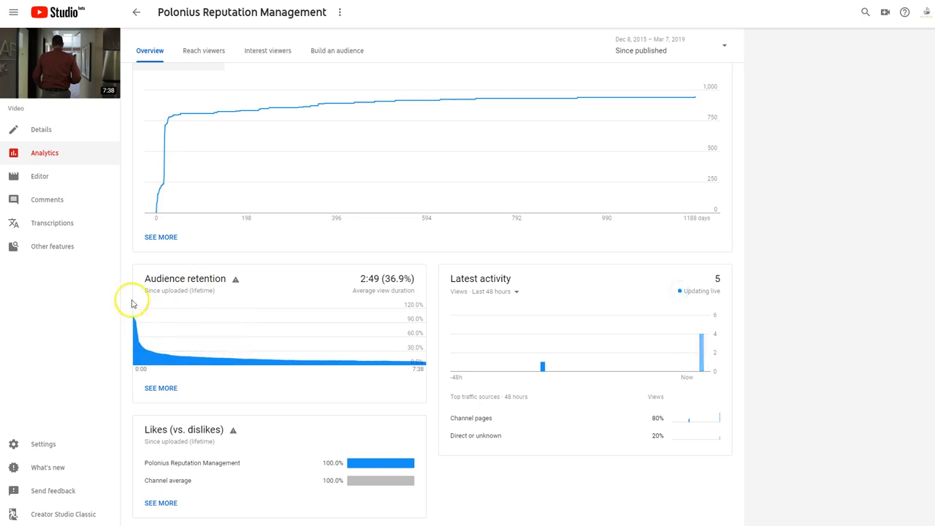
{"action": "mouse_move", "coordinate": [387, 371]}
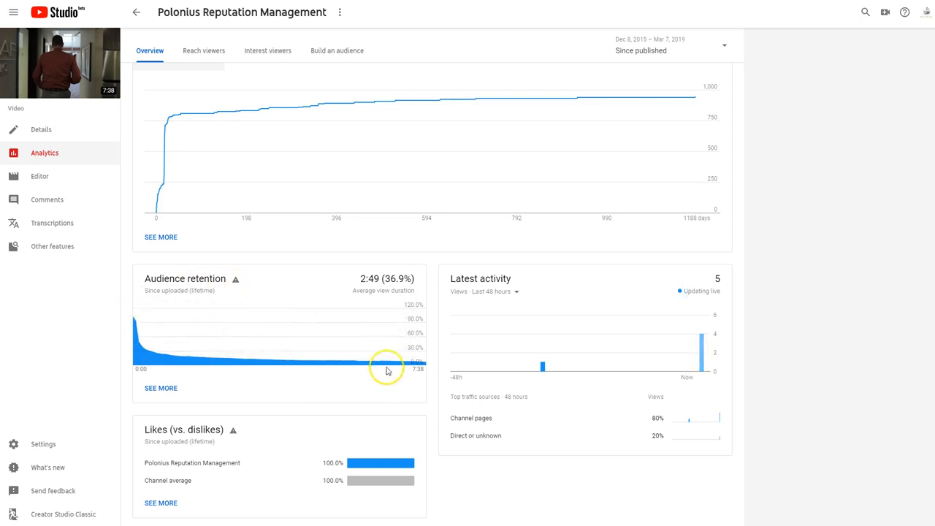
{"action": "mouse_move", "coordinate": [220, 439]}
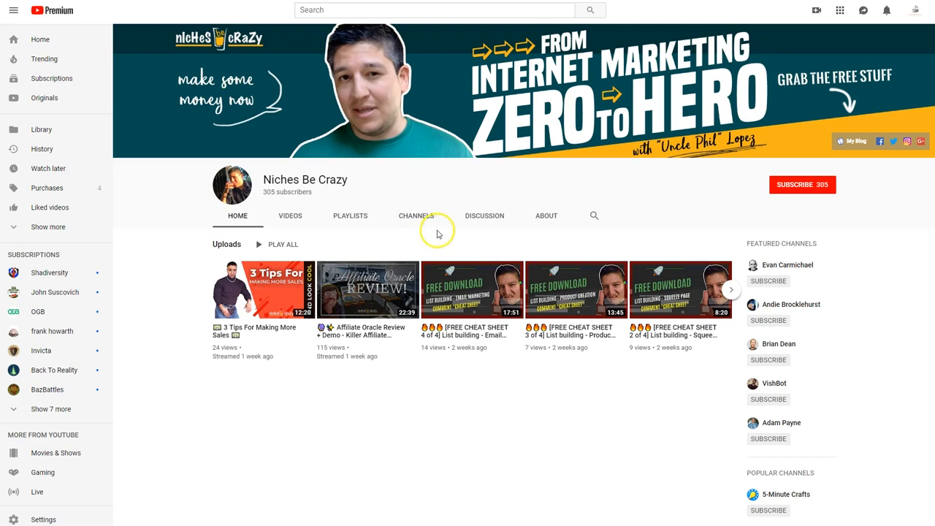
{"action": "mouse_move", "coordinate": [441, 178]}
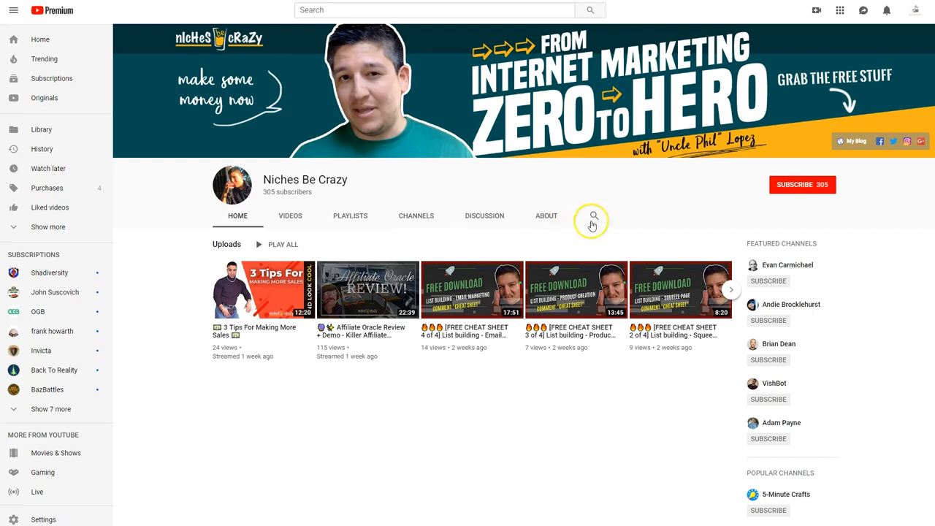
{"action": "mouse_move", "coordinate": [509, 199]}
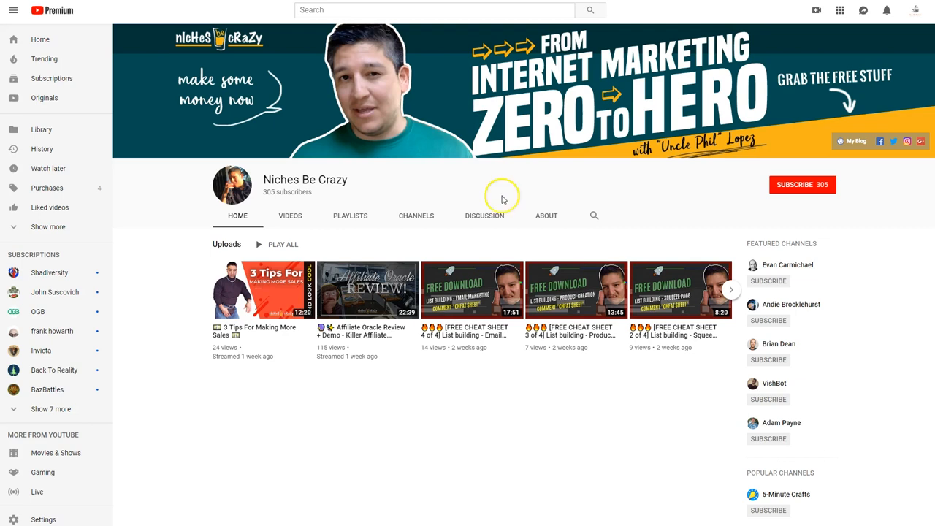
{"action": "mouse_move", "coordinate": [486, 206]}
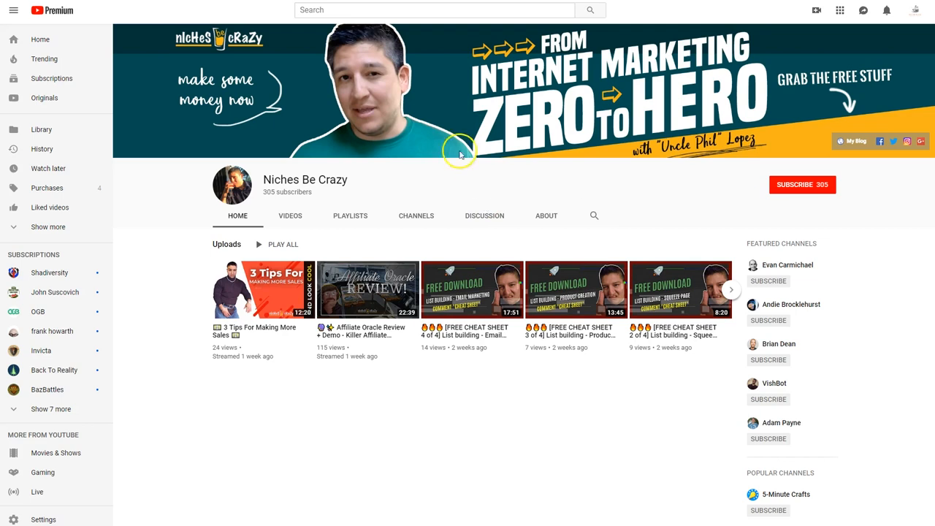
{"action": "mouse_move", "coordinate": [909, 56]}
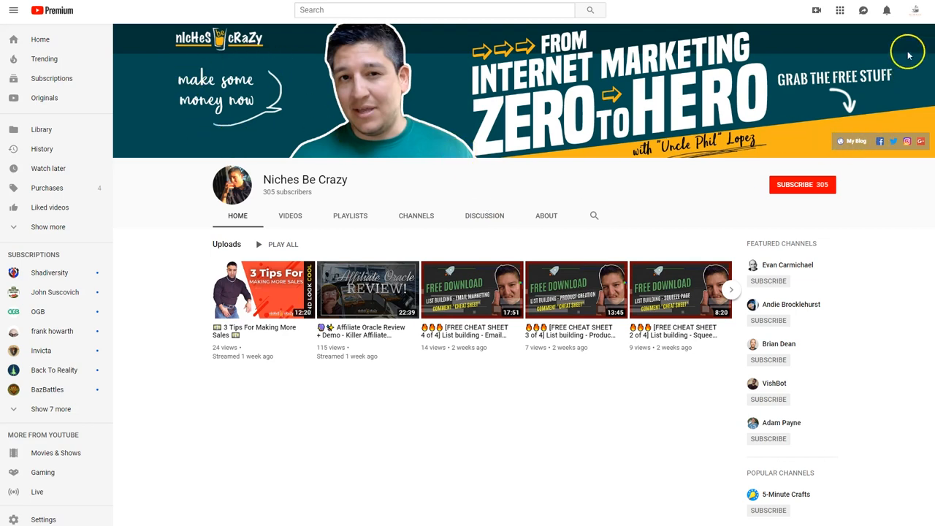
{"action": "mouse_move", "coordinate": [893, 140]}
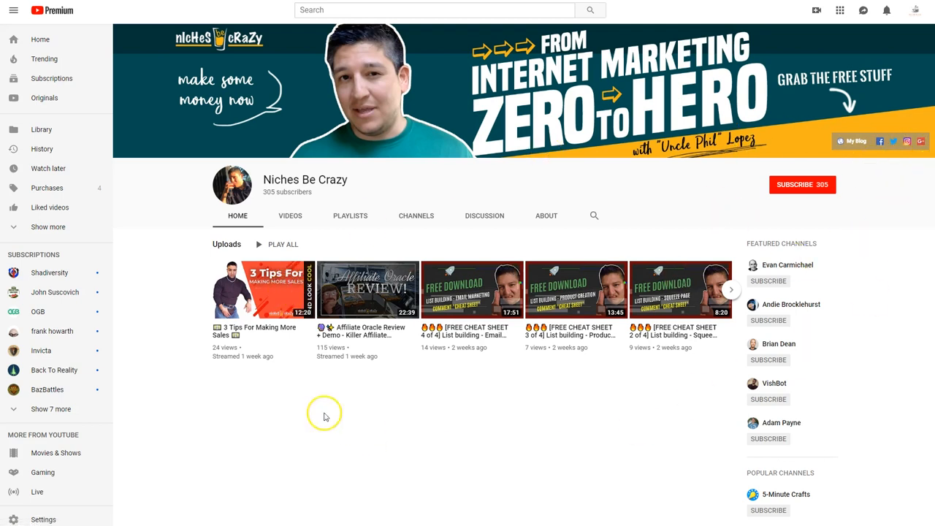
{"action": "mouse_move", "coordinate": [369, 289]}
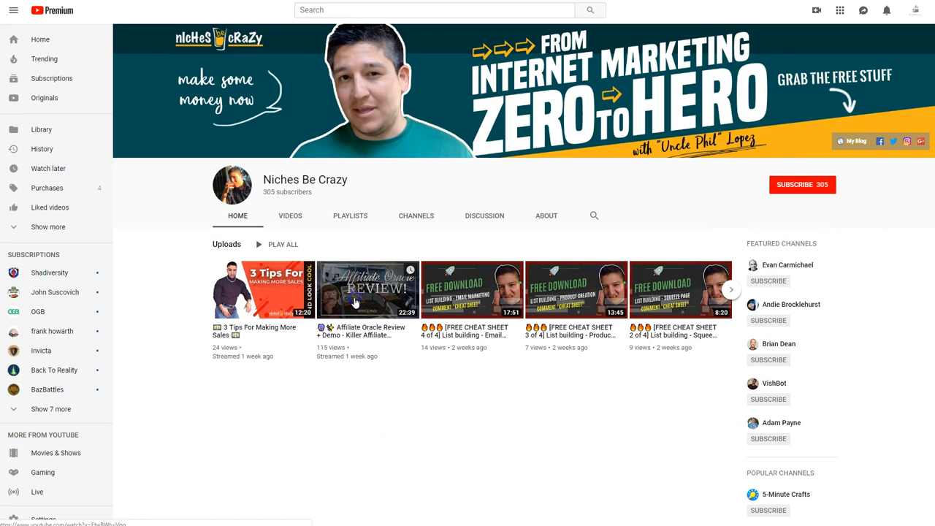
Step: Open the Affiliate Oracle Review + Demo video from the Uploads row
{"action": "left_click", "coordinate": [369, 289]}
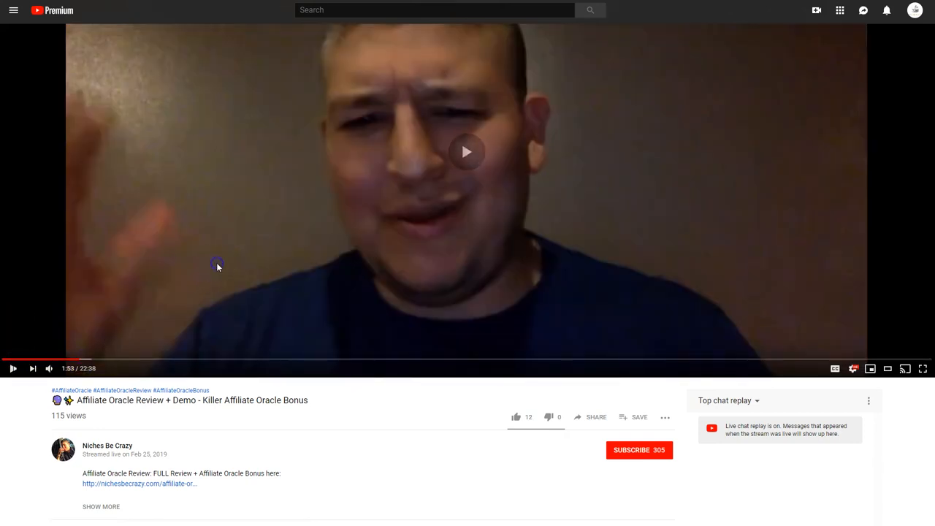
Step: Expand the description via SHOW MORE and read its bonus link, release date and time stamps
{"action": "left_click", "coordinate": [468, 152]}
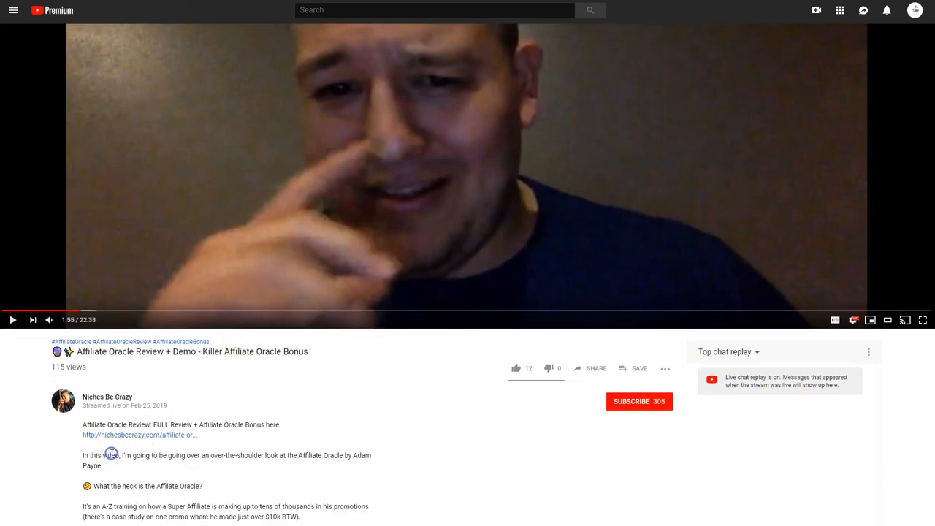
{"action": "scroll", "scroll_direction": "down", "scroll_amount": 3}
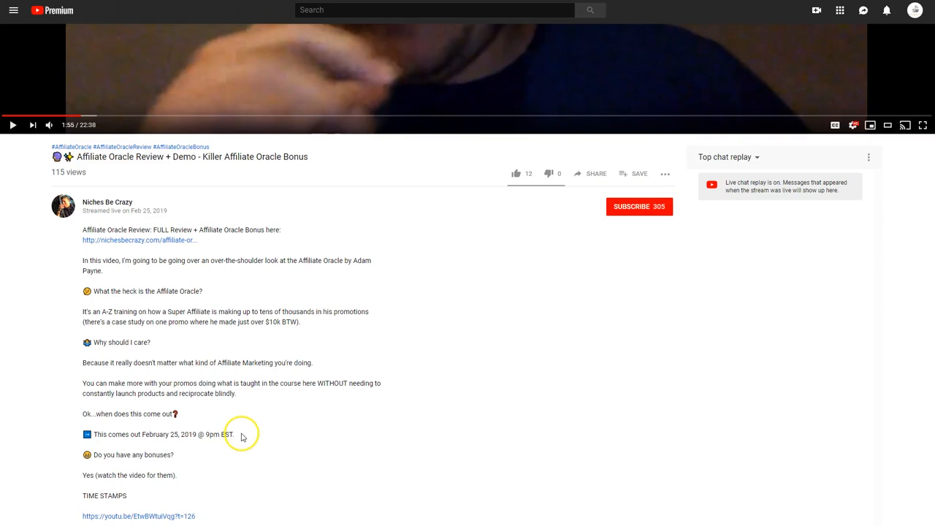
{"action": "mouse_move", "coordinate": [338, 246]}
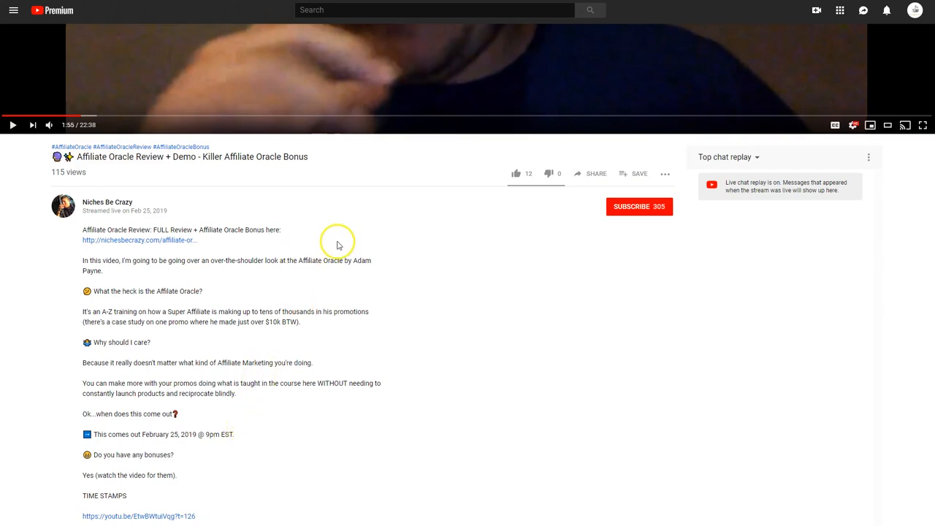
{"action": "scroll", "scroll_direction": "down", "scroll_amount": 3}
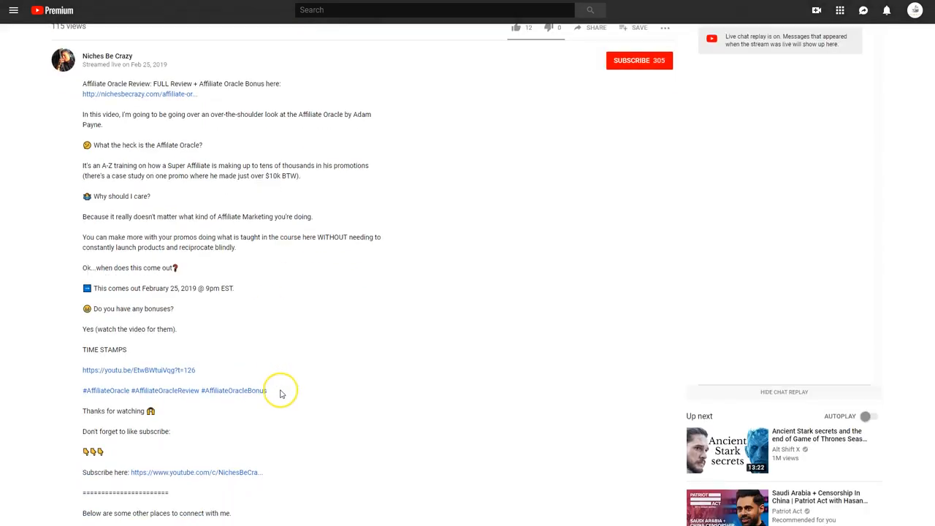
{"action": "scroll", "scroll_direction": "up", "scroll_amount": 3}
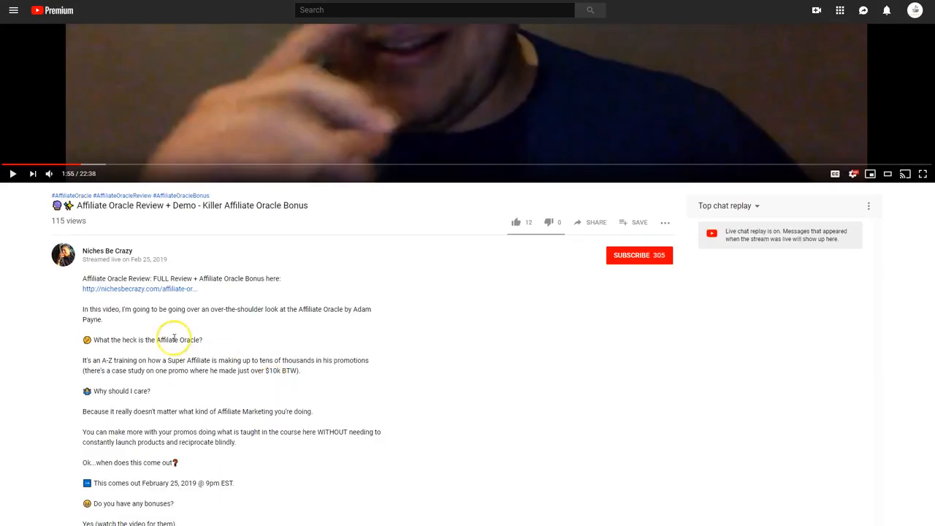
{"action": "mouse_move", "coordinate": [141, 292]}
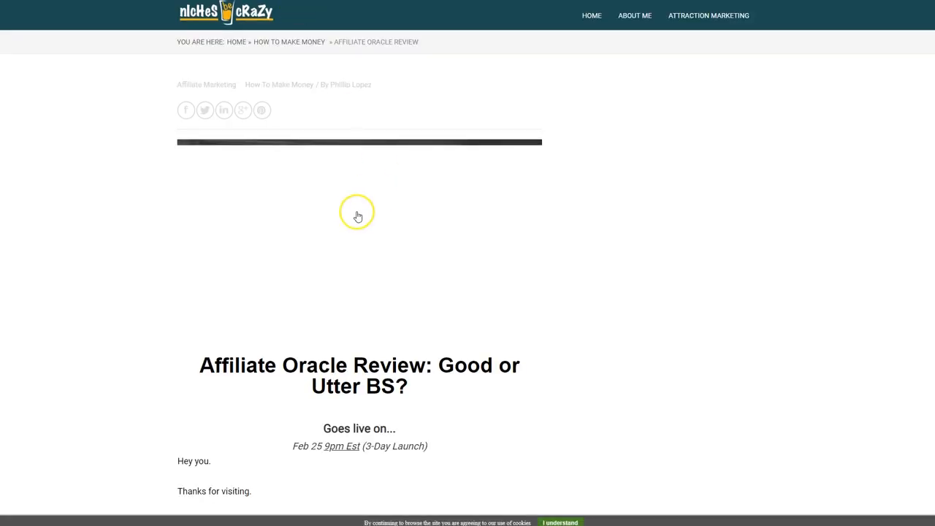
Step: Scroll the blog review down to the Affiliate Oracle Summary, pros and cons, and Buy Now section
{"action": "scroll", "scroll_direction": "down", "scroll_amount": 3}
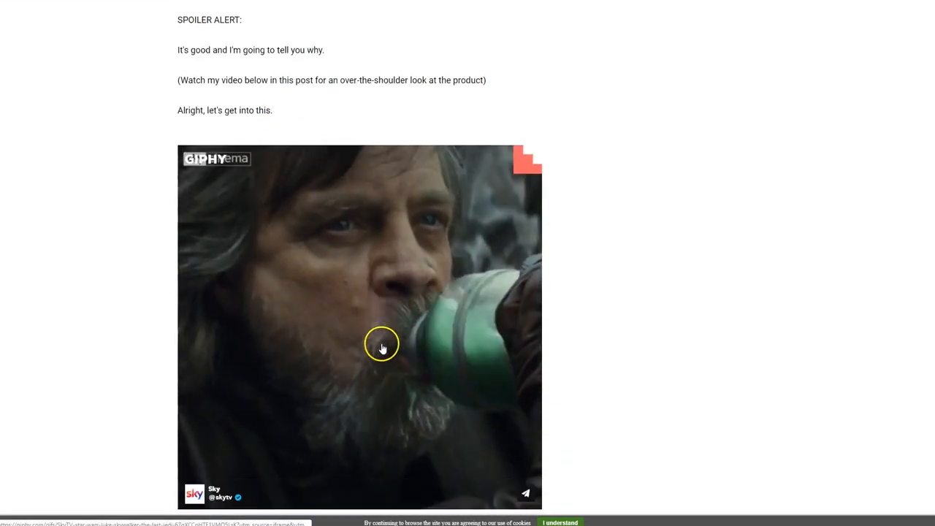
{"action": "scroll", "scroll_direction": "down", "scroll_amount": 3}
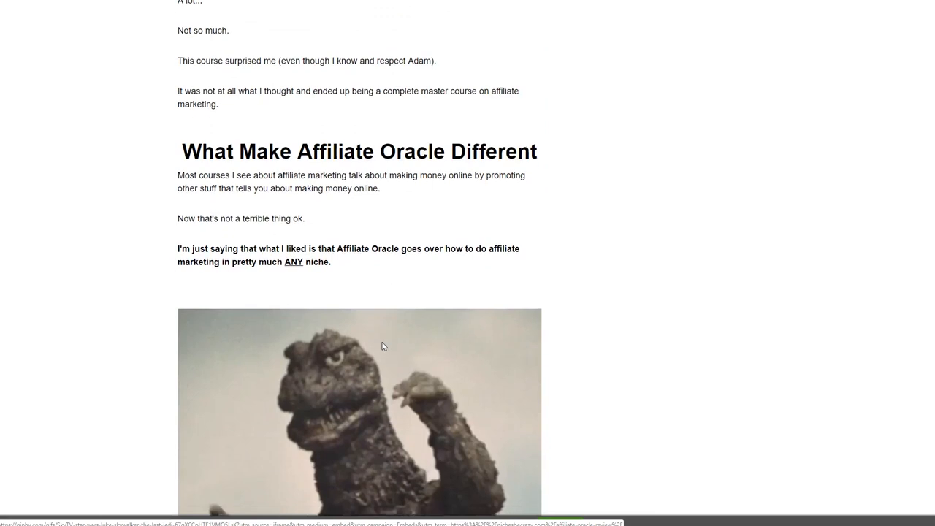
{"action": "scroll", "scroll_direction": "down", "scroll_amount": 3}
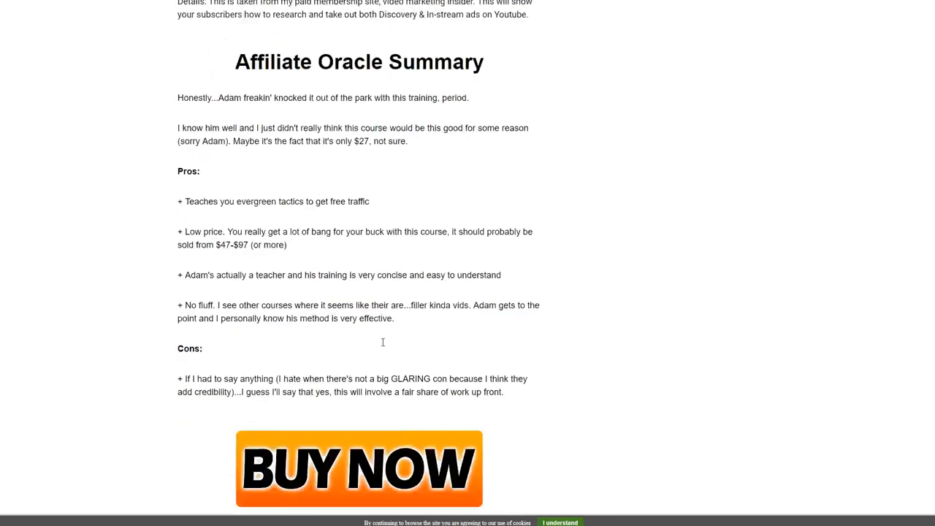
{"action": "scroll", "scroll_direction": "down", "scroll_amount": 3}
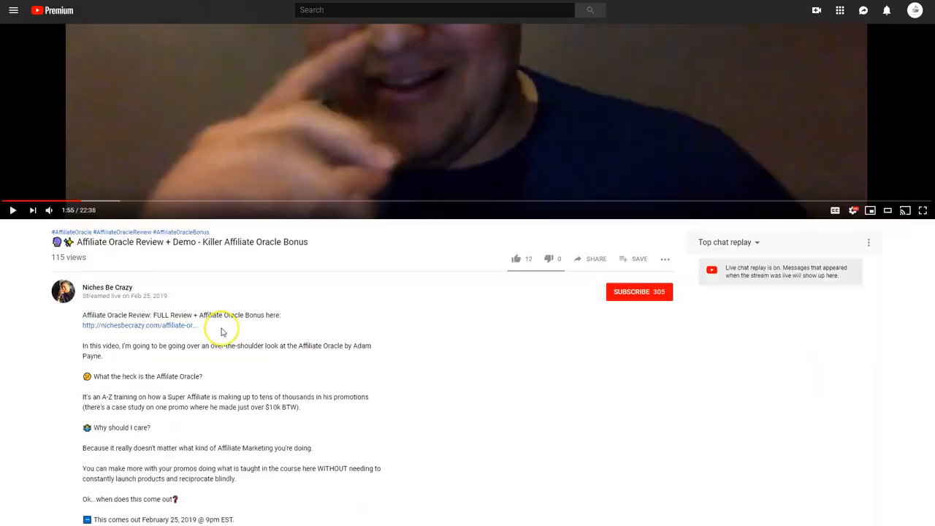
Step: Scroll through the remainder of the video description to its end
{"action": "scroll", "scroll_direction": "down", "scroll_amount": 3}
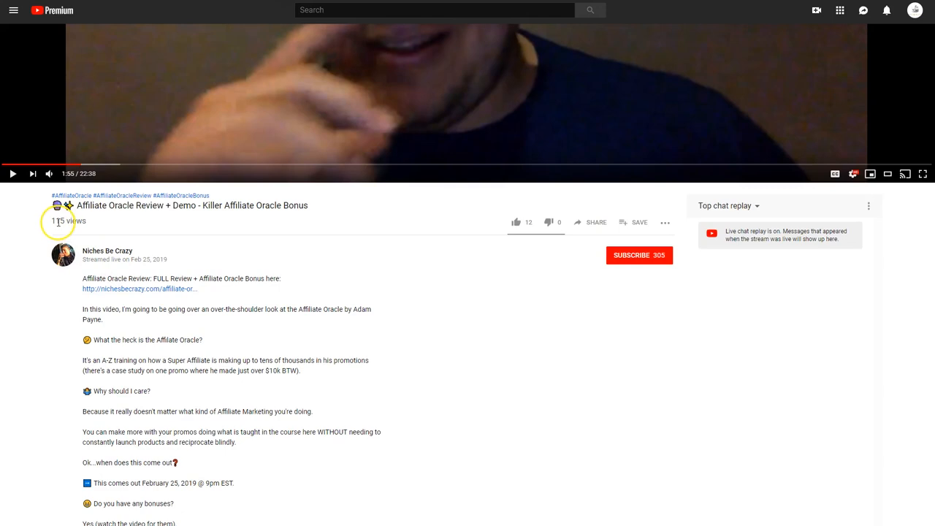
{"action": "mouse_move", "coordinate": [304, 324]}
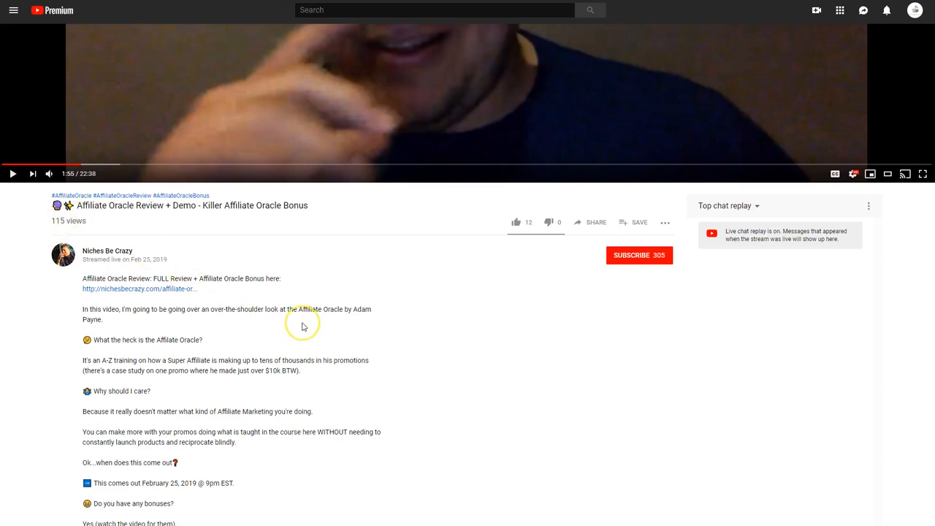
{"action": "mouse_move", "coordinate": [152, 351]}
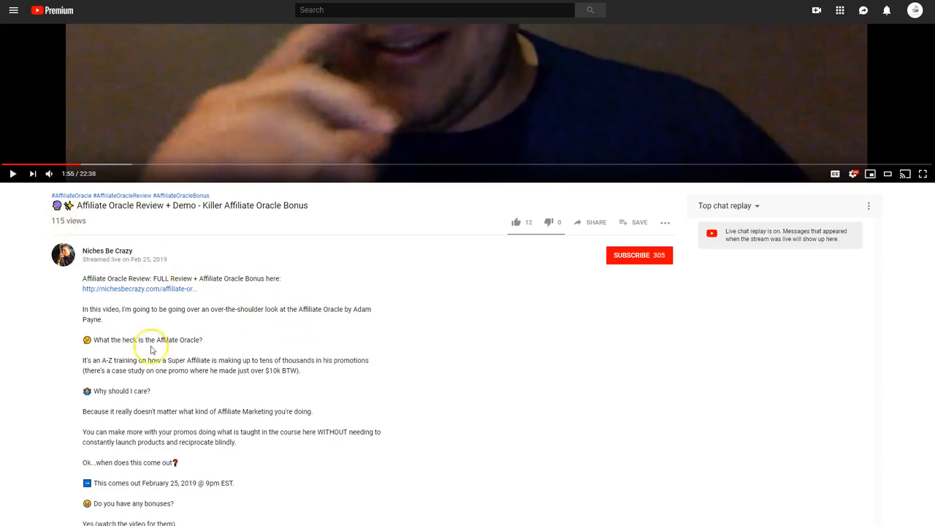
{"action": "scroll", "scroll_direction": "down", "scroll_amount": 3}
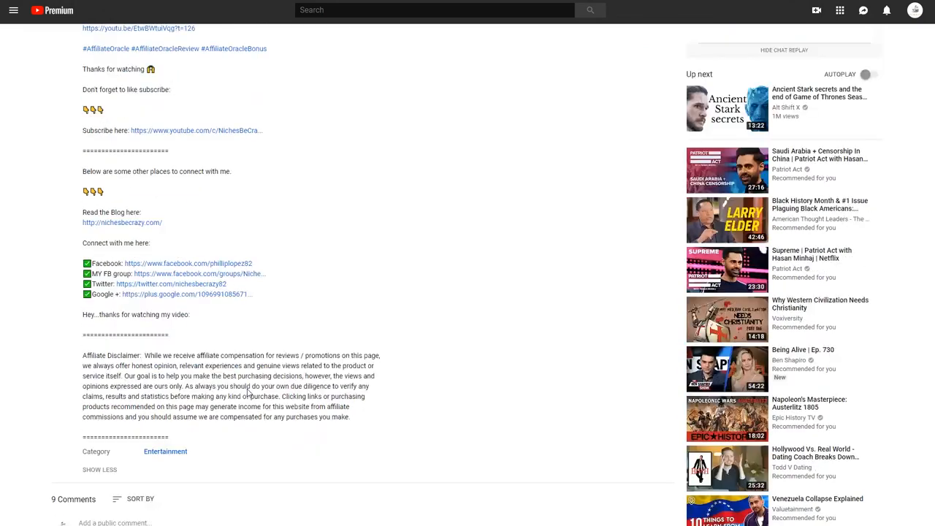
{"action": "scroll", "scroll_direction": "down", "scroll_amount": 3}
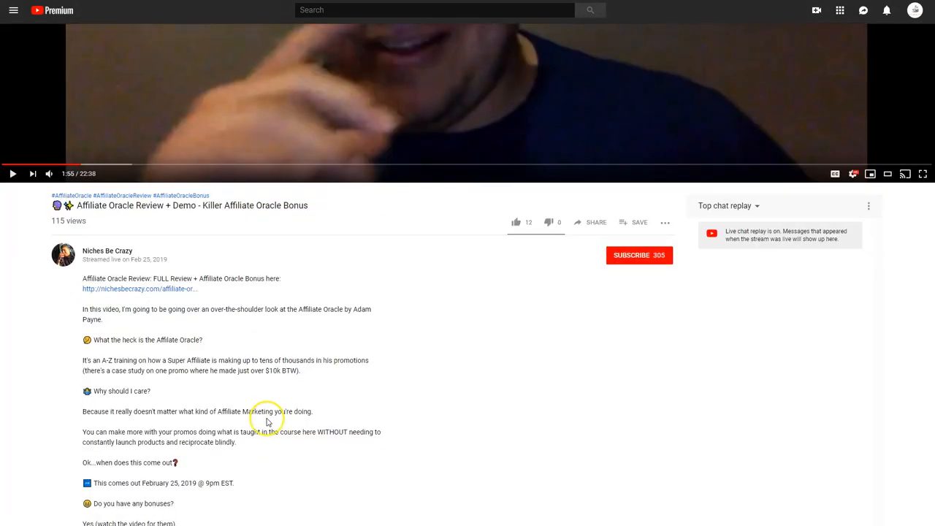
{"action": "scroll", "scroll_direction": "down", "scroll_amount": 3}
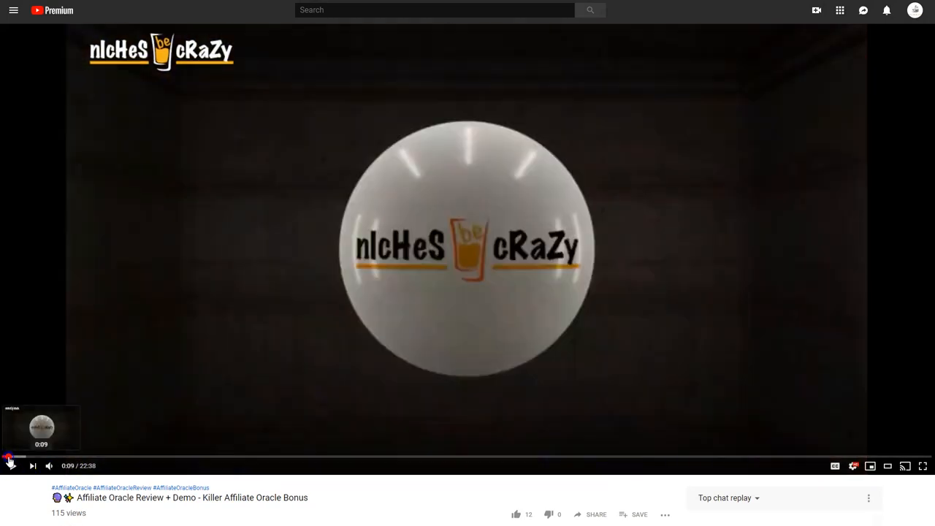
Step: Pause and resume the video through its intro, leaving it paused at 0:12 on the presenter
{"action": "left_click", "coordinate": [11, 464]}
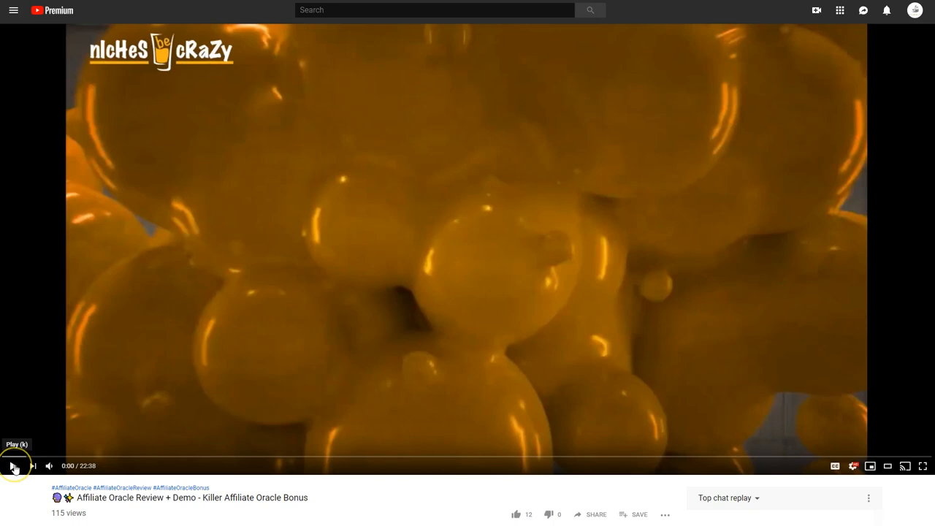
{"action": "left_click", "coordinate": [12, 464]}
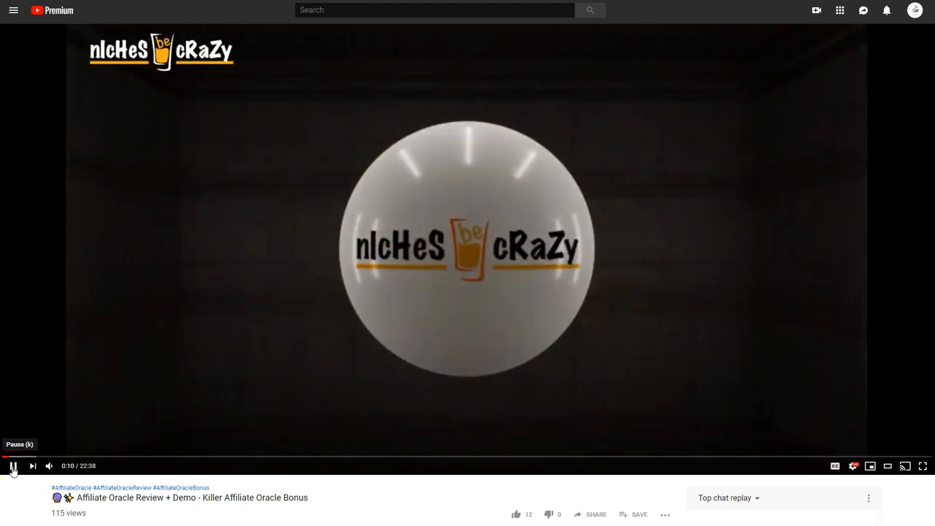
{"action": "left_click", "coordinate": [13, 466]}
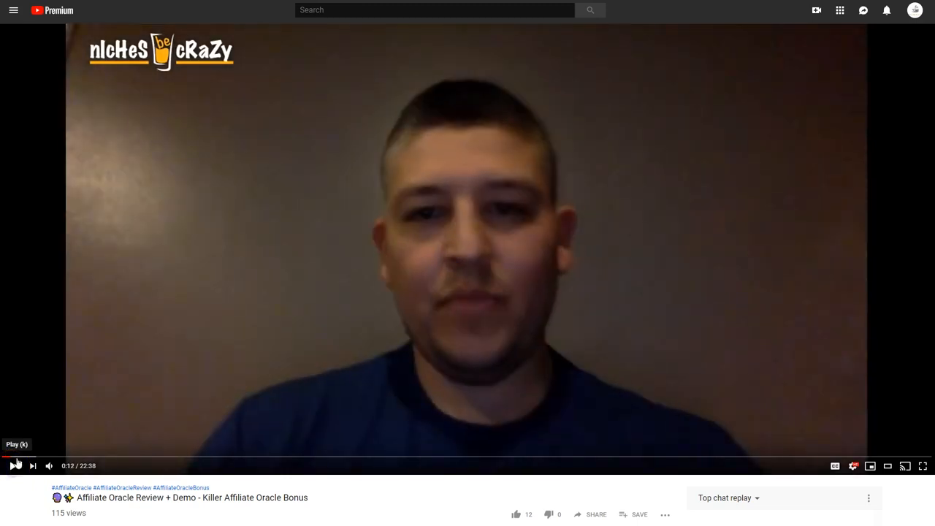
{"action": "left_click", "coordinate": [12, 464]}
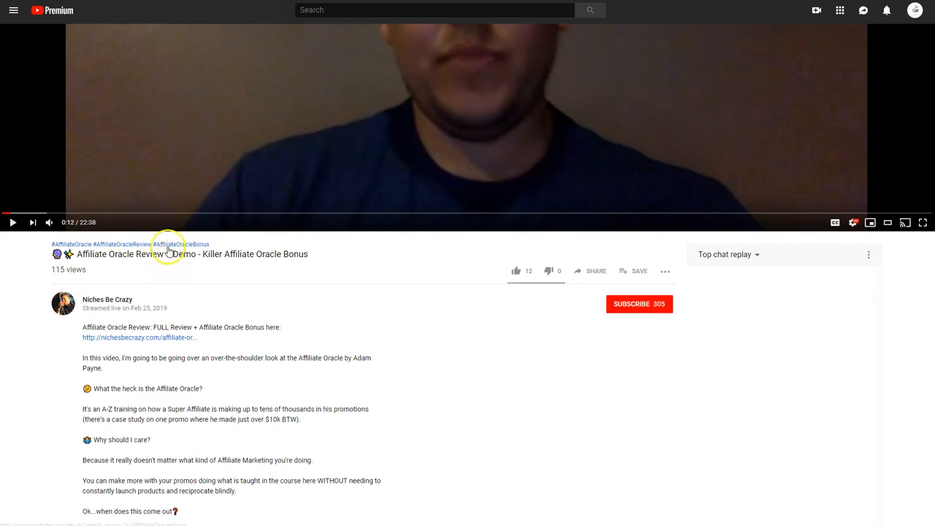
Step: Scroll the watch page toward the Niches Be Crazy channel link
{"action": "scroll", "scroll_direction": "down", "scroll_amount": 3}
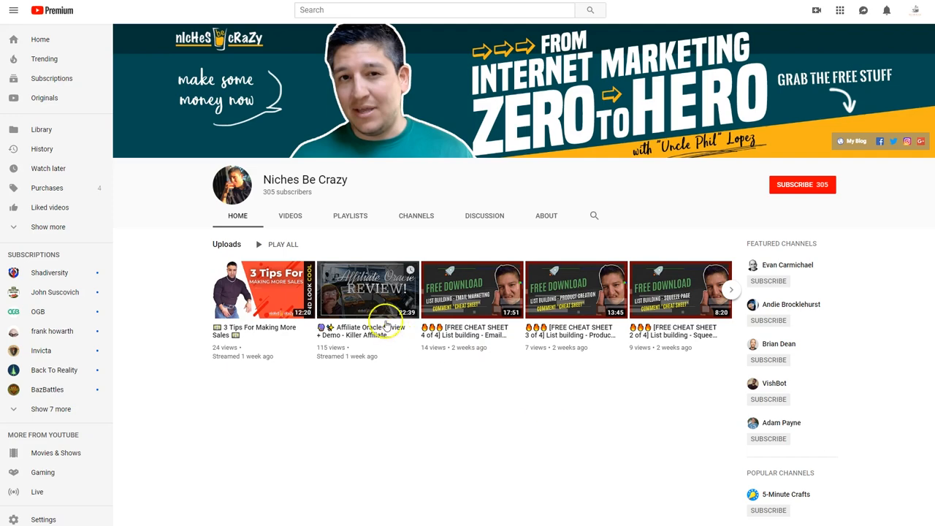
{"action": "left_click", "coordinate": [261, 289]}
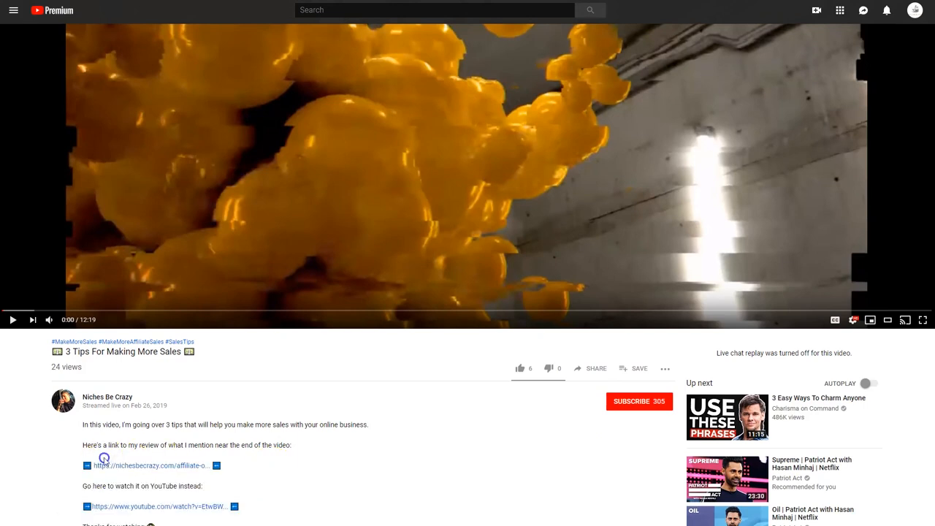
{"action": "scroll", "scroll_direction": "down", "scroll_amount": 3}
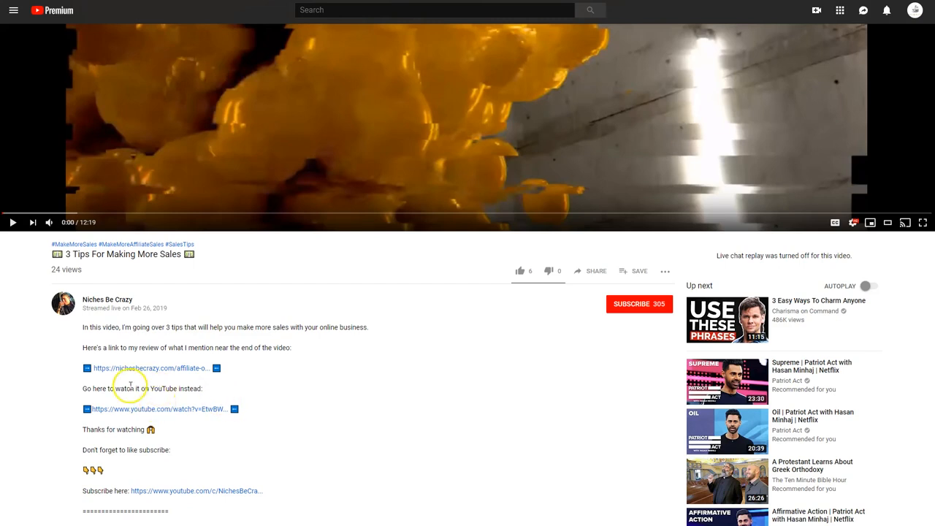
{"action": "scroll", "scroll_direction": "down", "scroll_amount": 3}
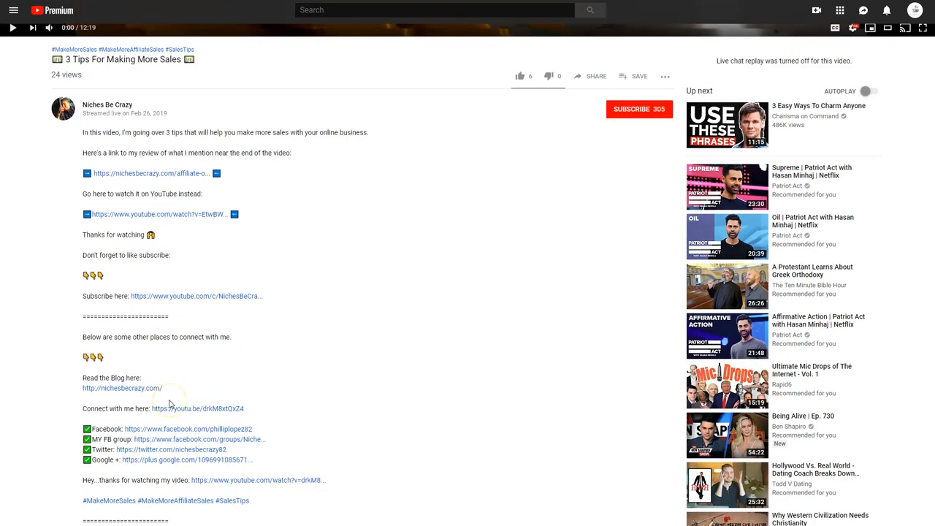
{"action": "mouse_move", "coordinate": [213, 260]}
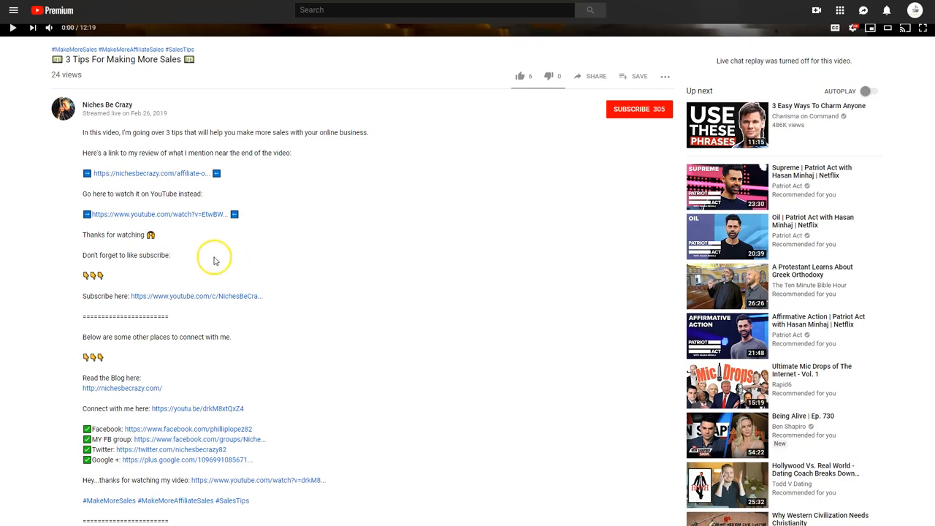
{"action": "scroll", "scroll_direction": "down", "scroll_amount": 3}
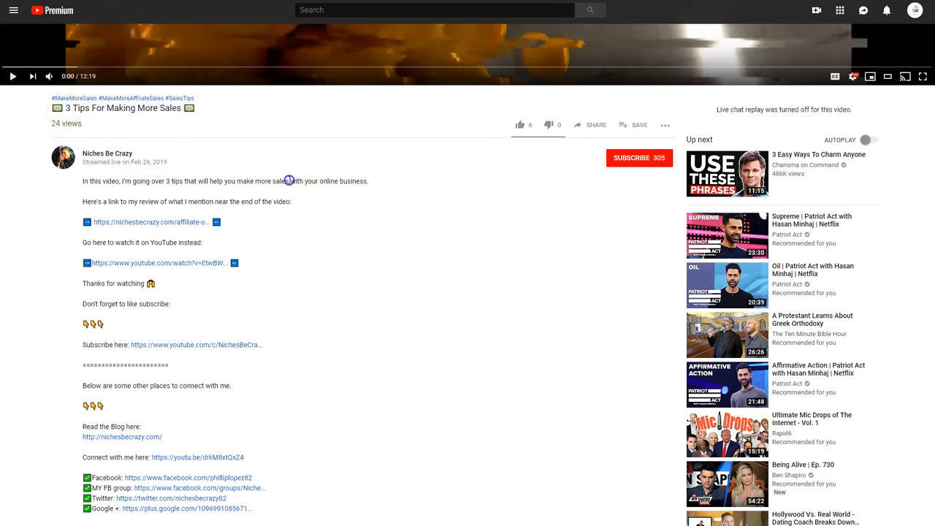
{"action": "mouse_move", "coordinate": [289, 193]}
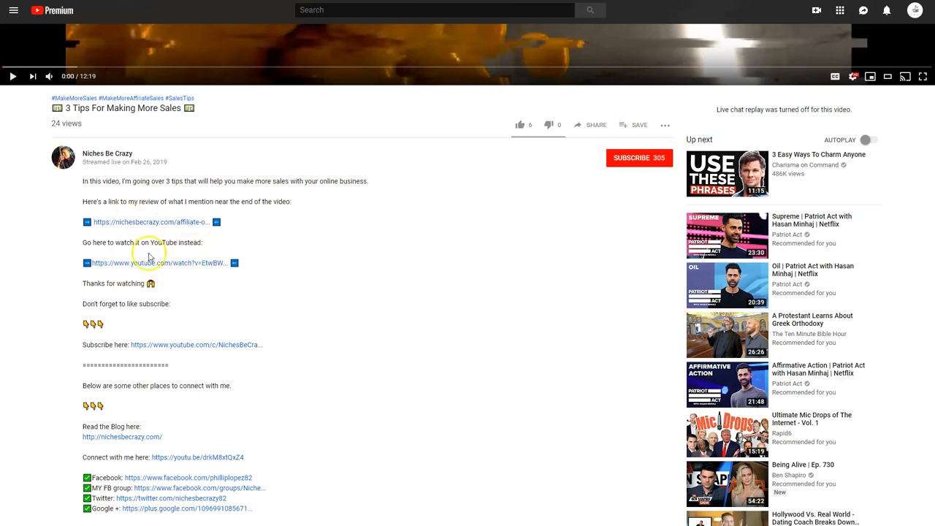
{"action": "mouse_move", "coordinate": [251, 184]}
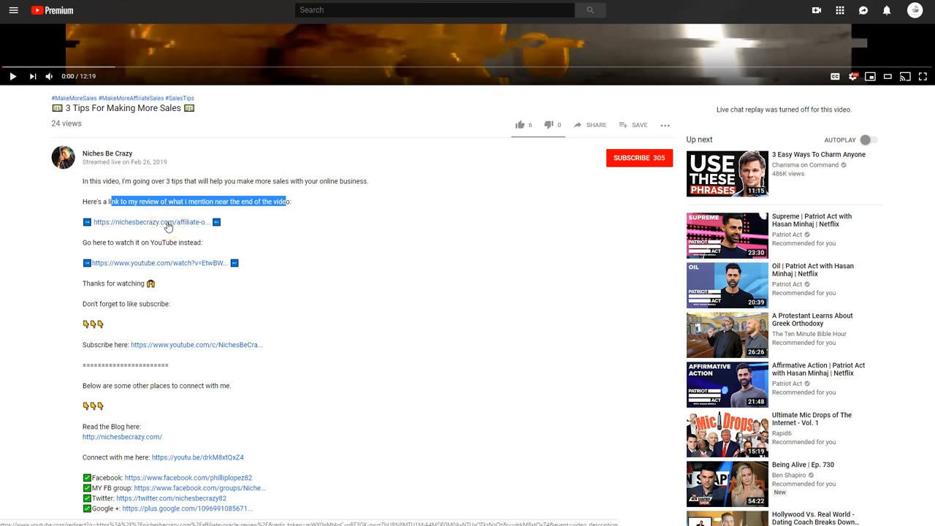
{"action": "left_click", "coordinate": [176, 228]}
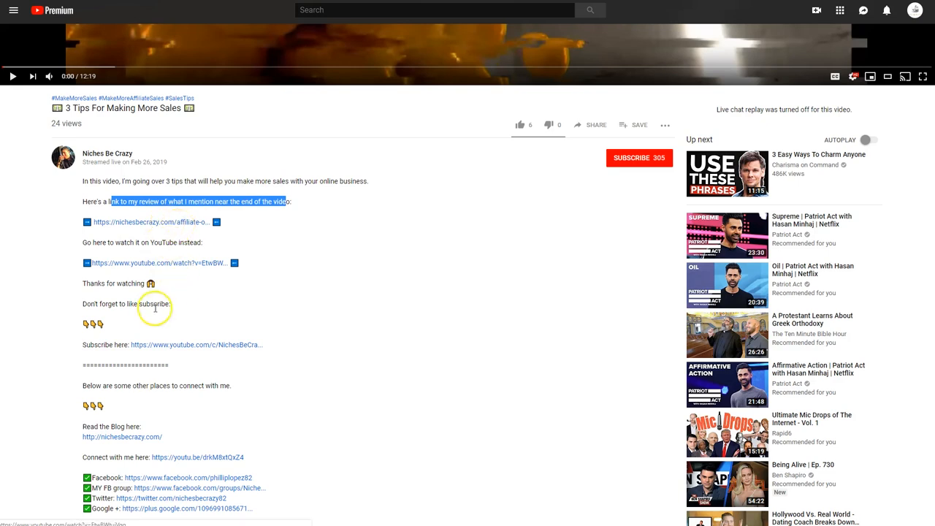
{"action": "mouse_move", "coordinate": [231, 353]}
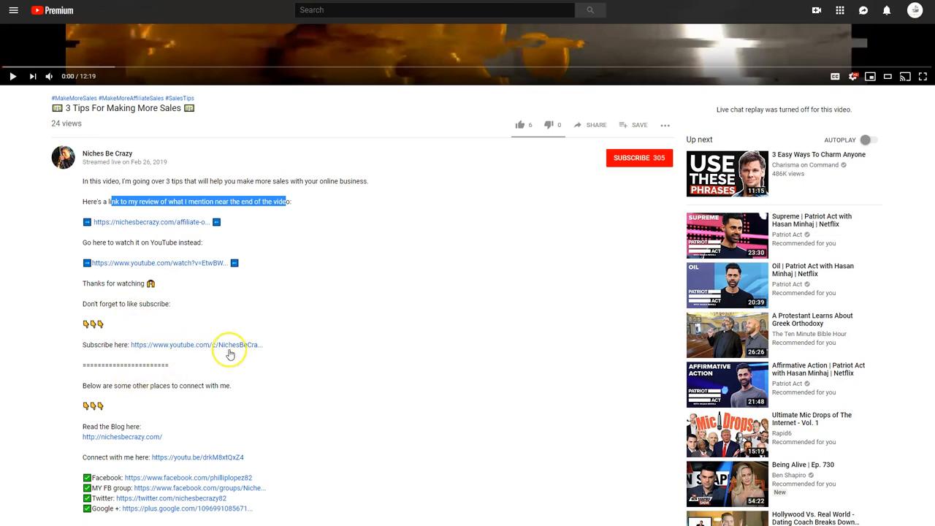
{"action": "scroll", "scroll_direction": "down", "scroll_amount": 3}
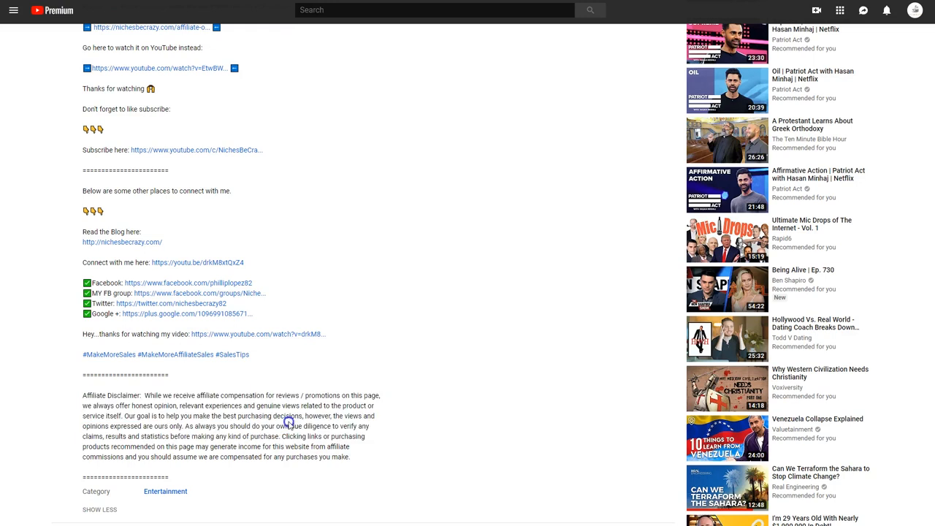
{"action": "mouse_move", "coordinate": [289, 422]}
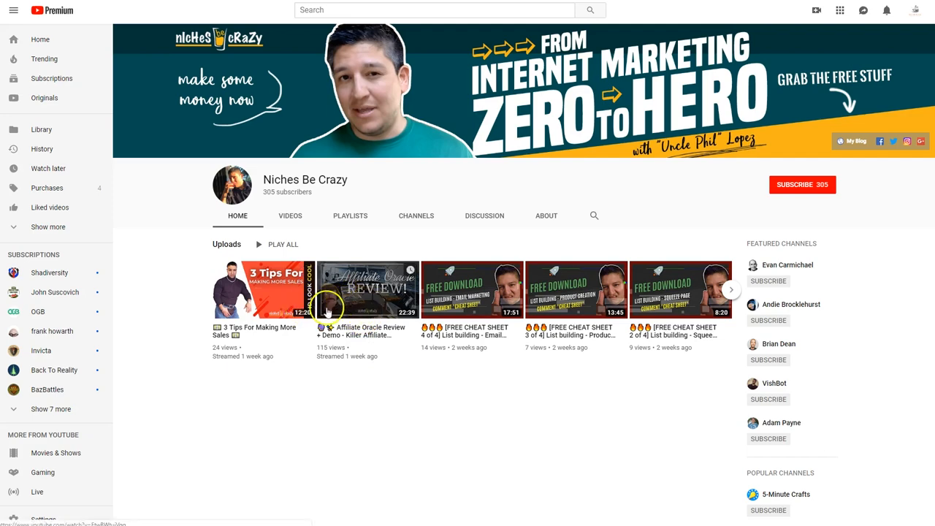
Step: Reopen the Affiliate Oracle Review video and scroll down through its expanded description and bonus link
{"action": "left_click", "coordinate": [366, 290]}
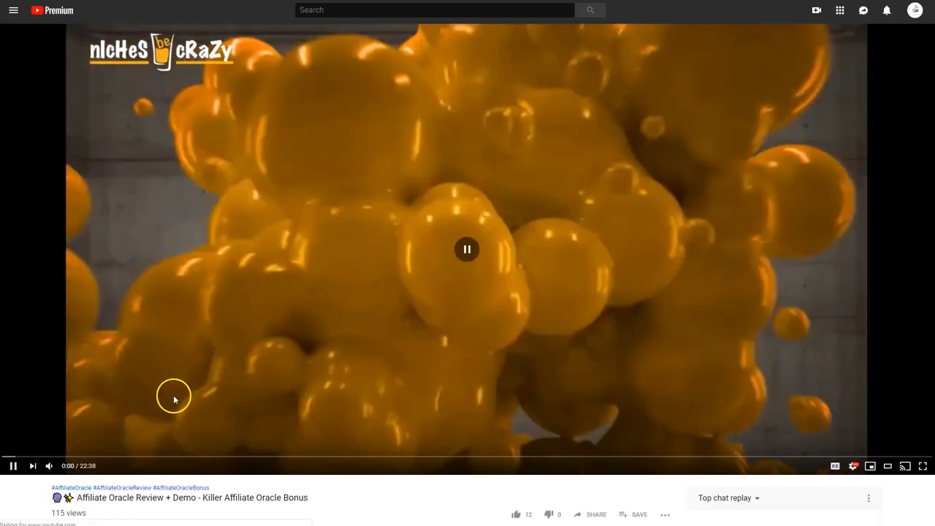
{"action": "scroll", "scroll_direction": "down", "scroll_amount": 3}
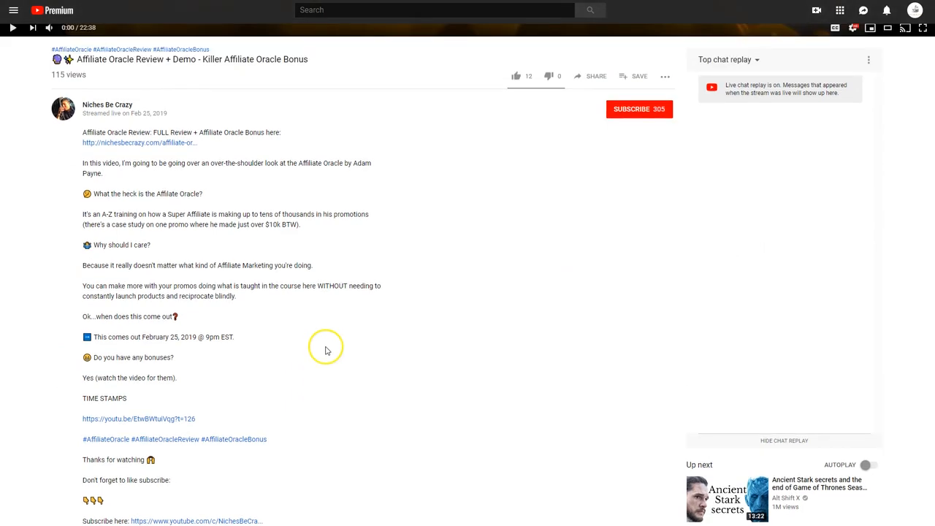
{"action": "mouse_move", "coordinate": [218, 246]}
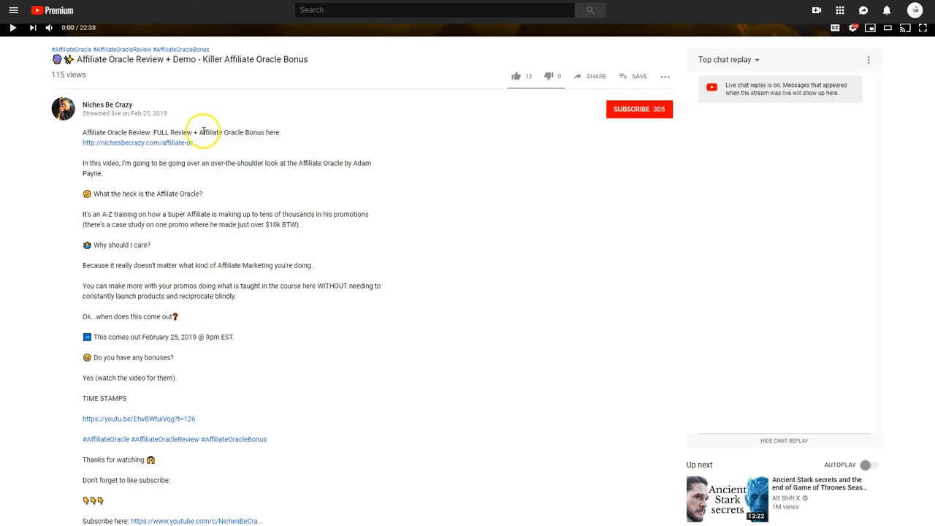
{"action": "mouse_move", "coordinate": [299, 164]}
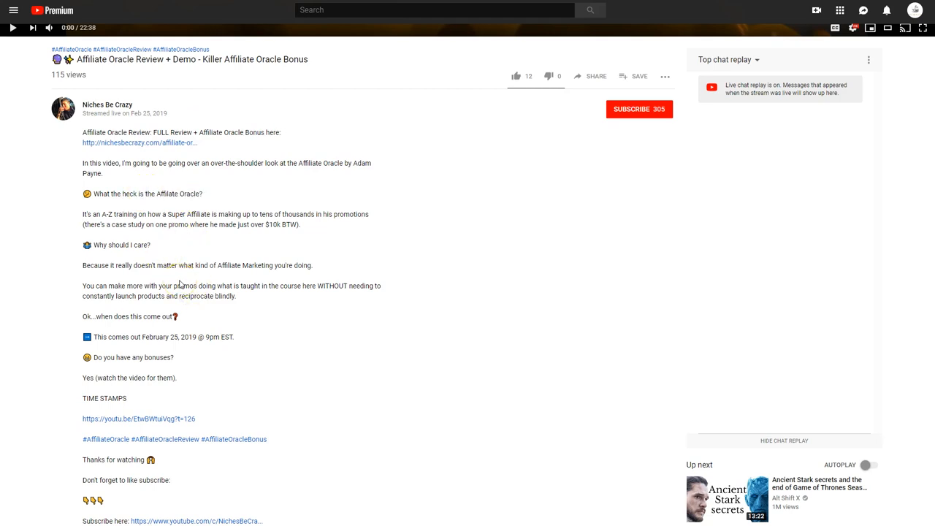
{"action": "mouse_move", "coordinate": [294, 281]}
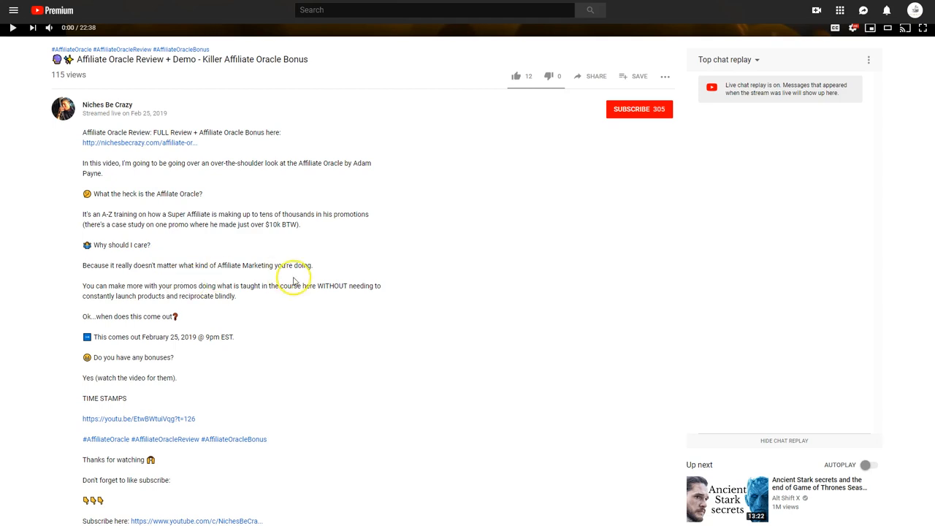
{"action": "scroll", "scroll_direction": "down", "scroll_amount": 3}
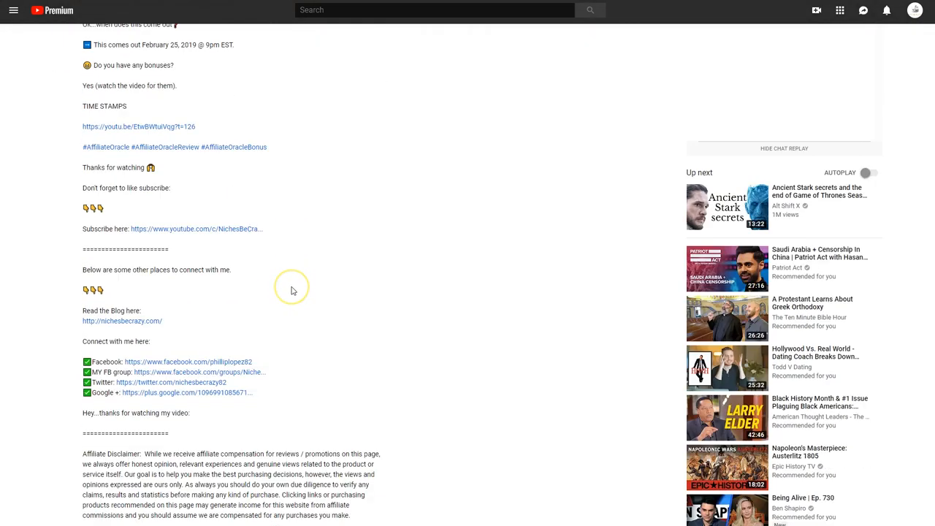
{"action": "scroll", "scroll_direction": "down", "scroll_amount": 3}
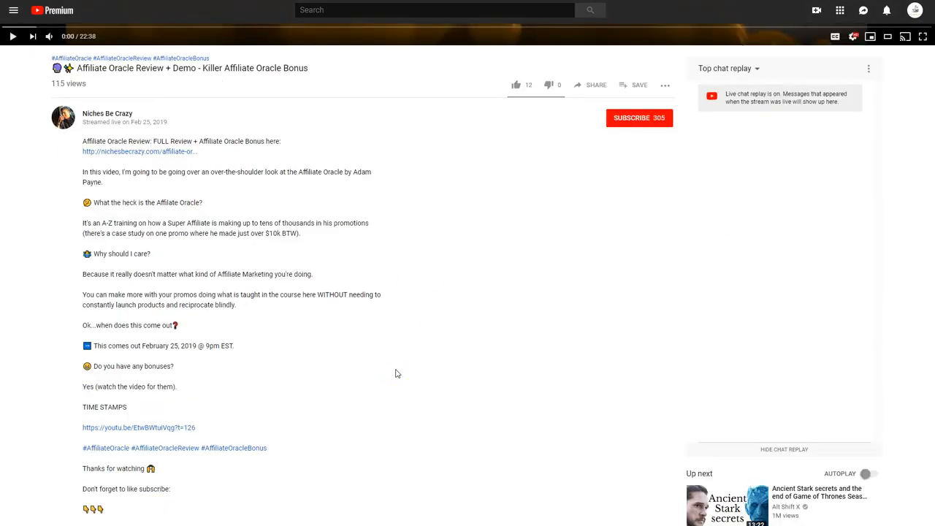
{"action": "scroll", "scroll_direction": "down", "scroll_amount": 3}
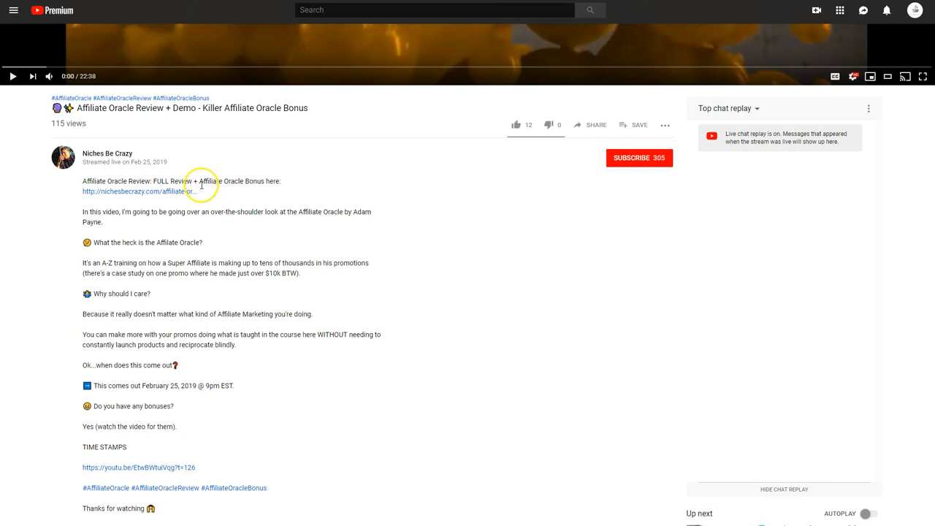
{"action": "mouse_move", "coordinate": [363, 219]}
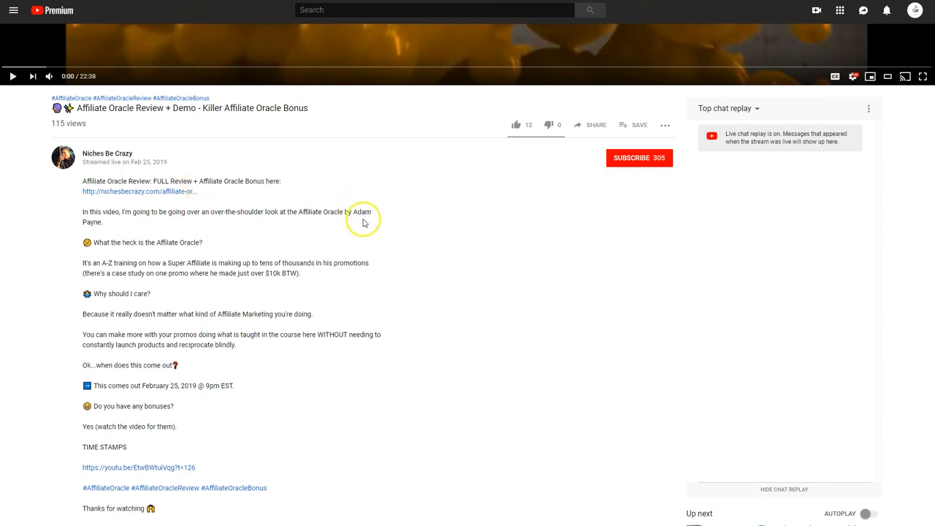
{"action": "double_click", "coordinate": [362, 211]}
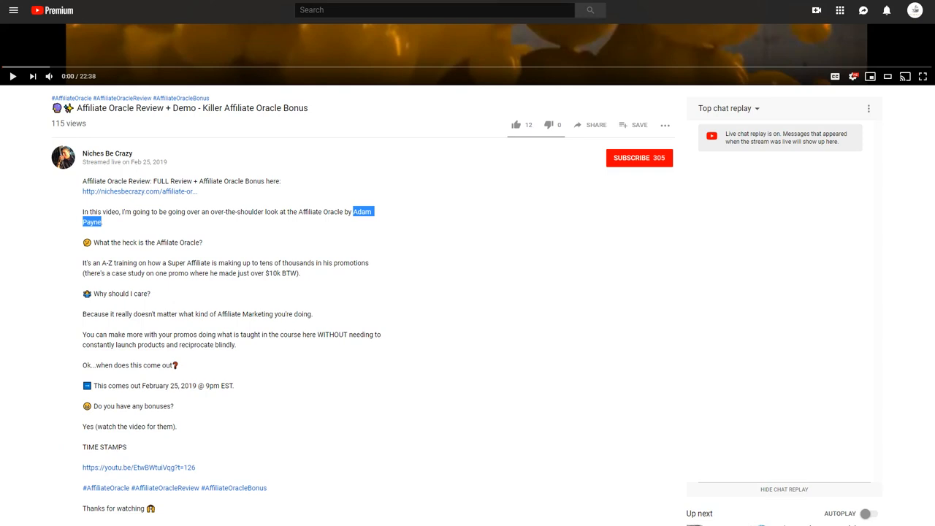
{"action": "left_click", "coordinate": [436, 9]}
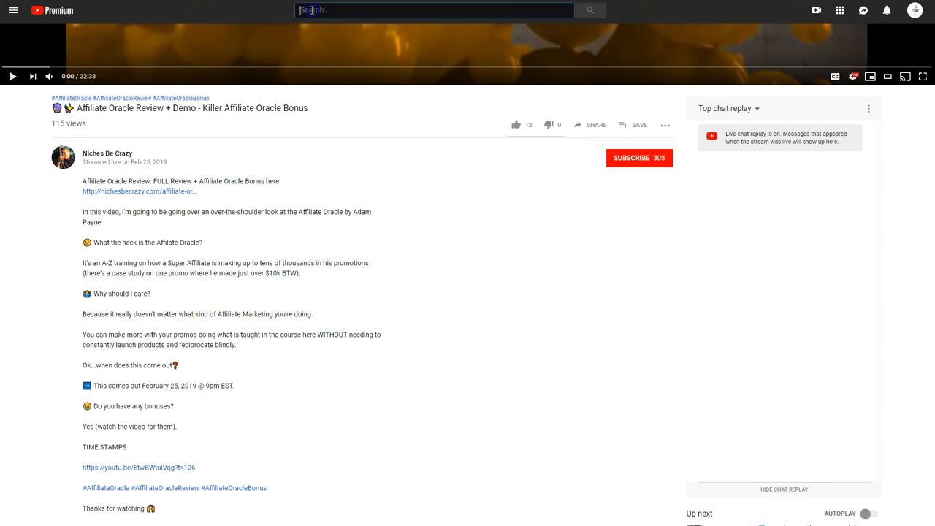
{"action": "double_click", "coordinate": [315, 212]}
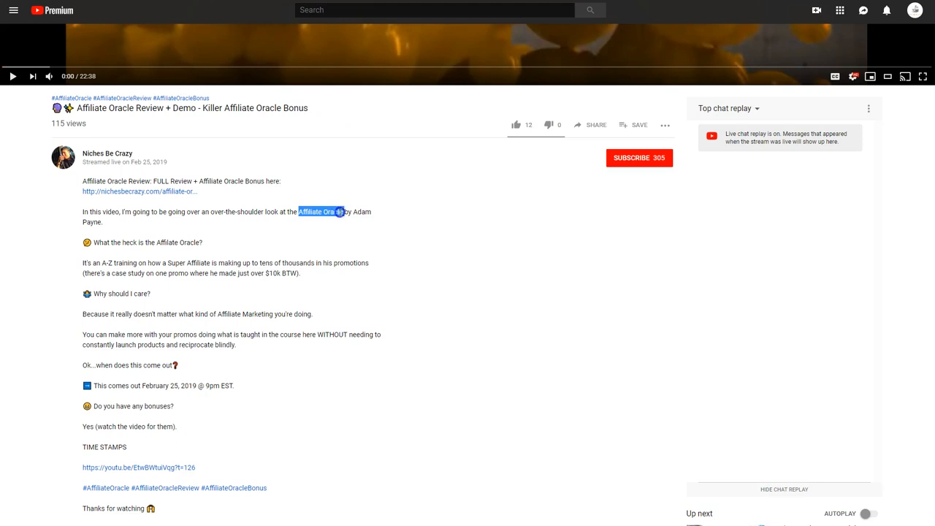